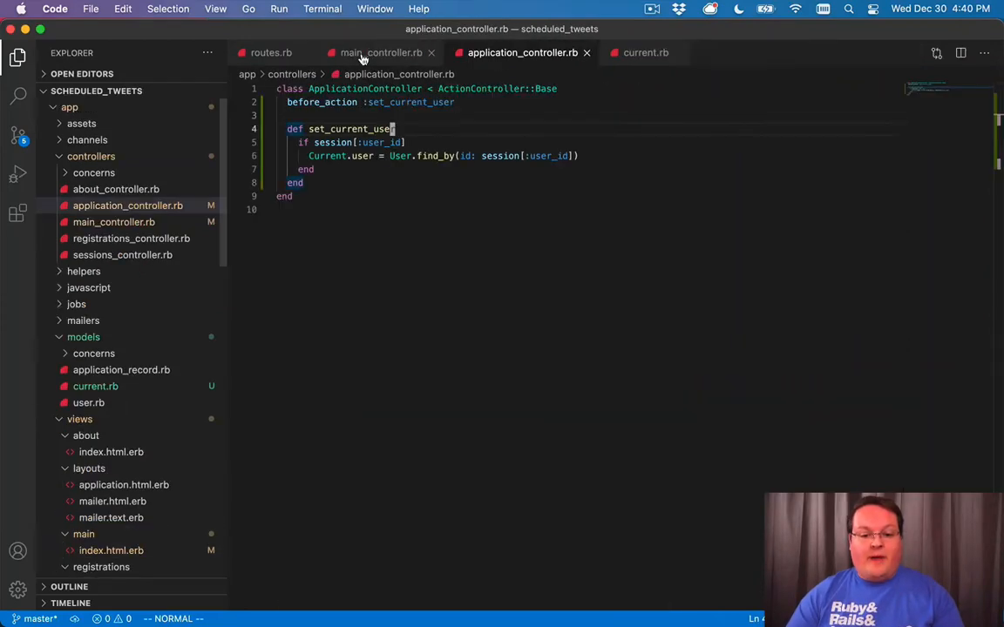
# - In routes.rb, route get "password" to passwords#edit
pyautogui.click(263, 52)
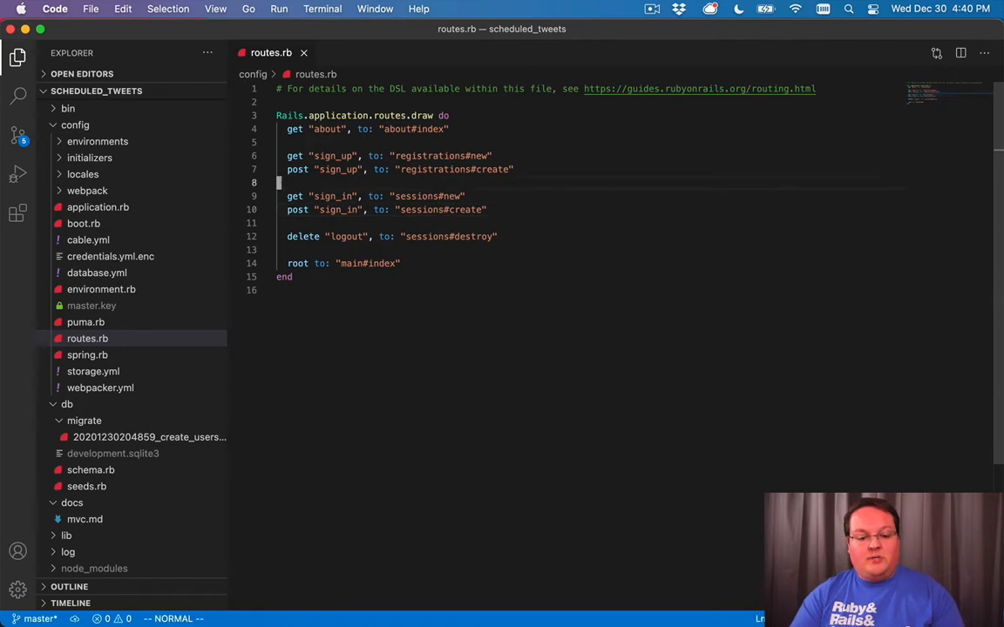
pyautogui.write('g')
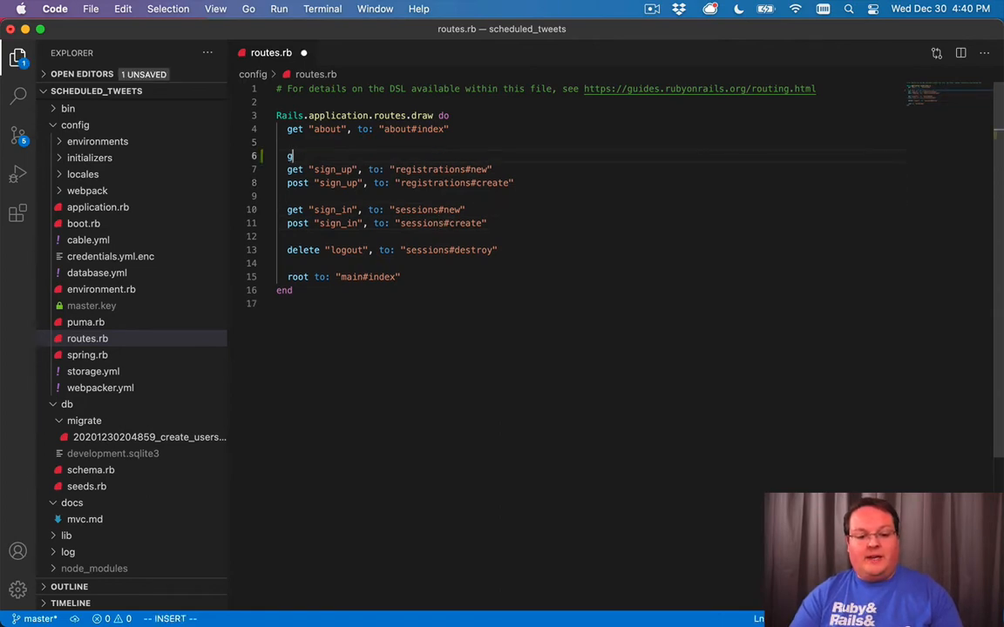
pyautogui.write('et "passw"')
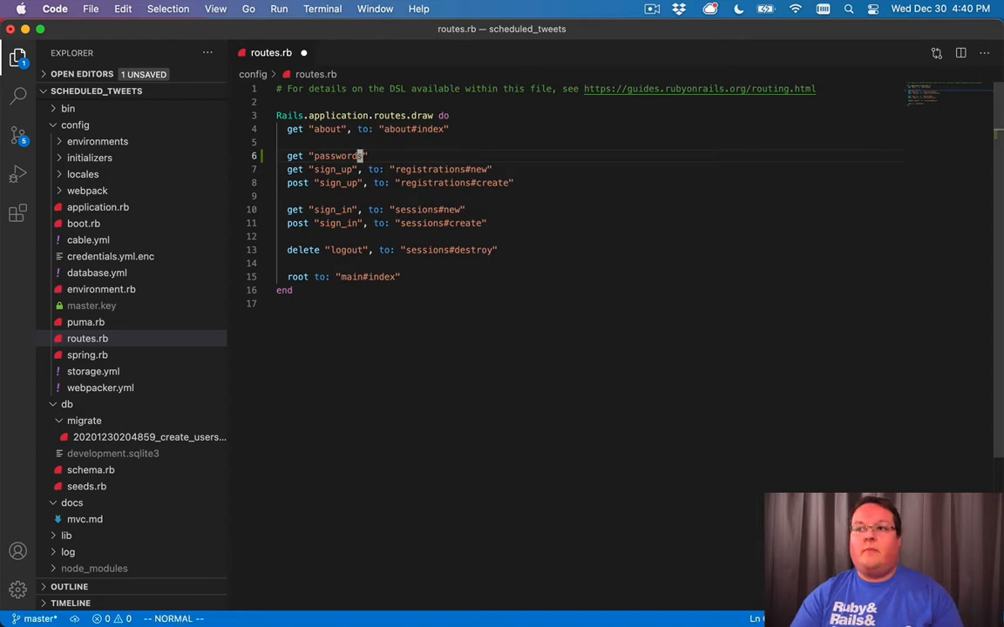
pyautogui.write('",')
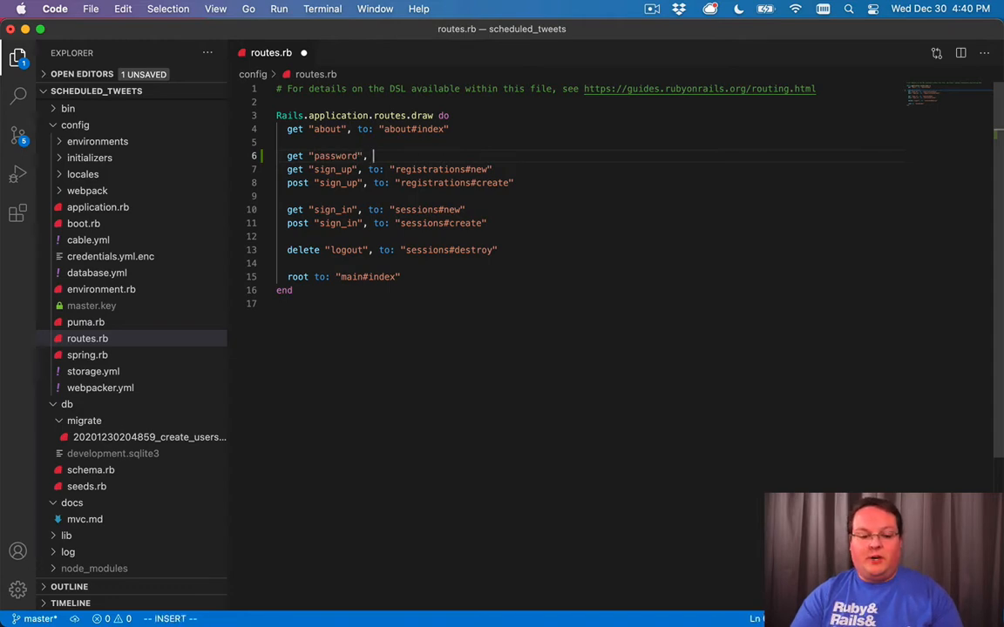
pyautogui.write('to: "passwords"')
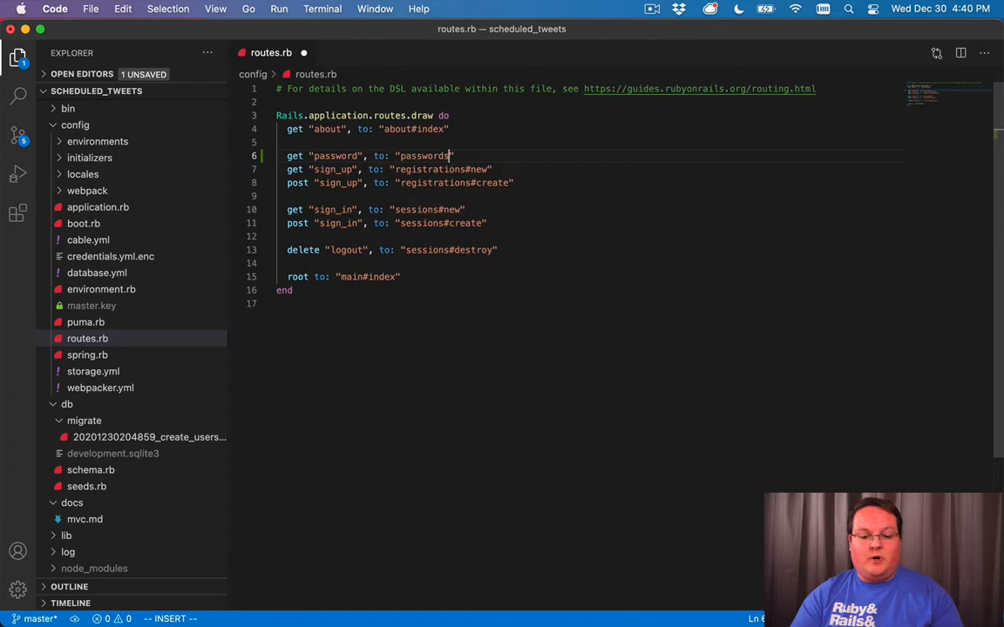
pyautogui.write('#edit')
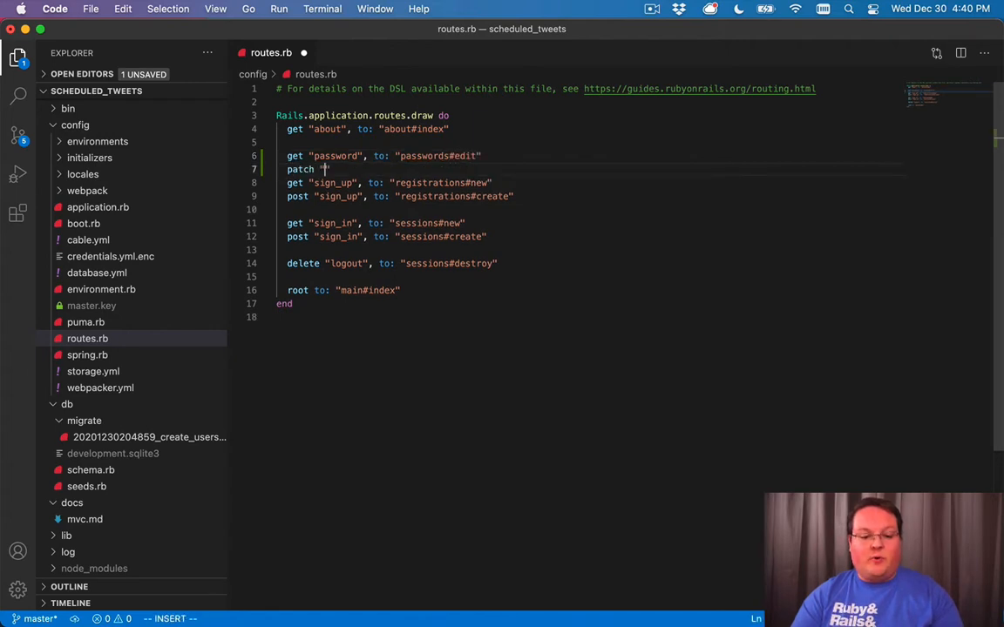
# - Route patch "password" to passwords#update and finish the edit
pyautogui.write('password",')
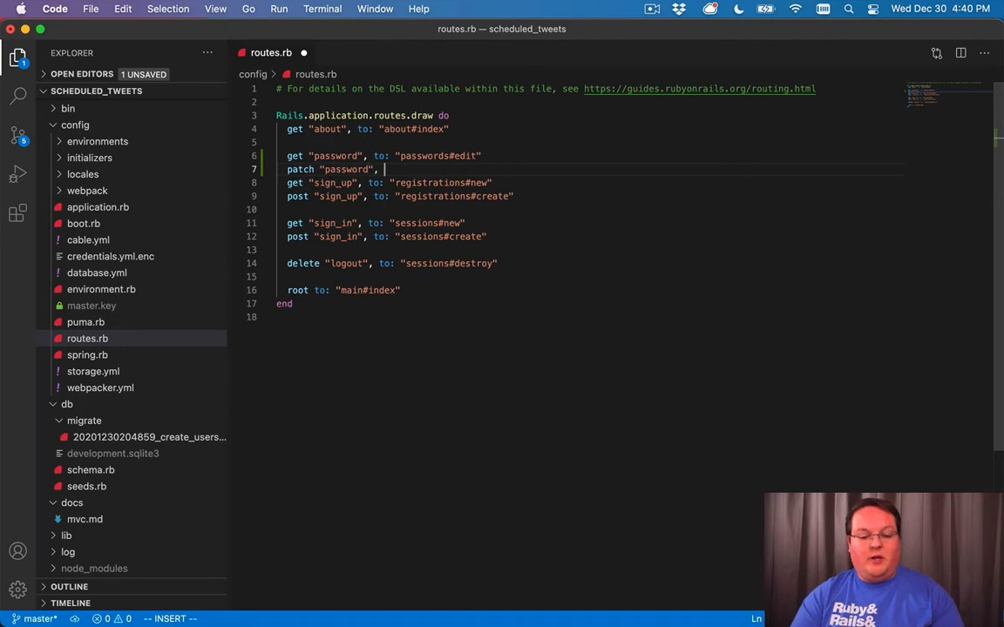
pyautogui.write('to: "passwords#update"')
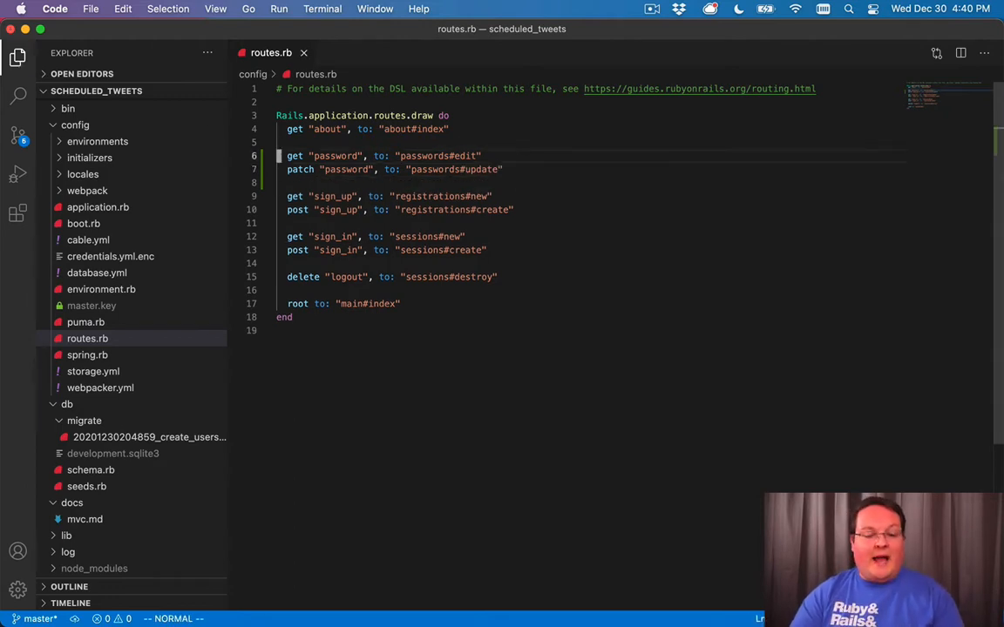
pyautogui.press('V')
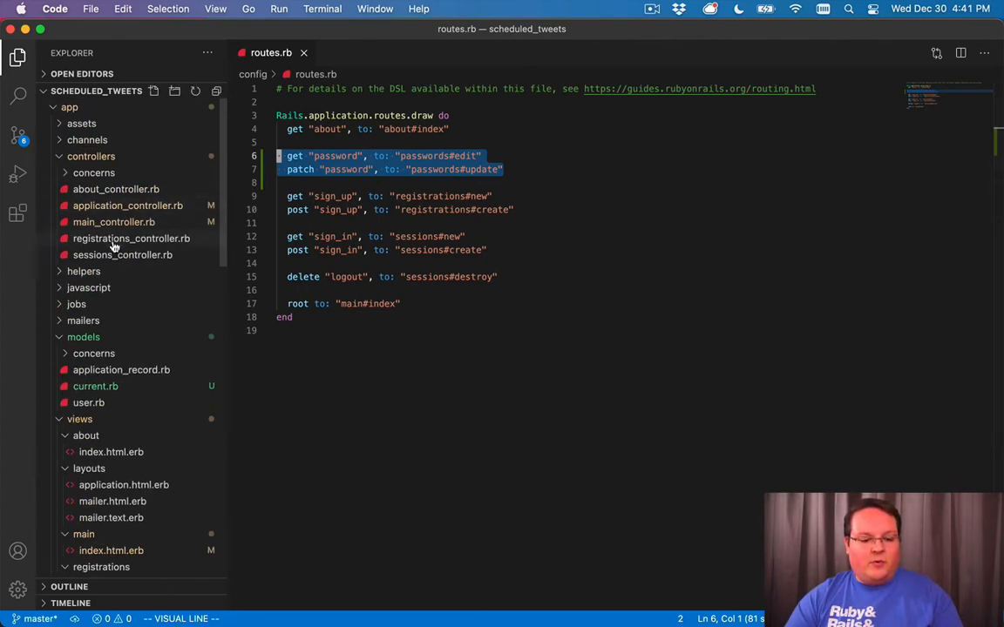
# - Create passwords_controller.rb in the app/controllers folder
pyautogui.rightClick(130, 237)
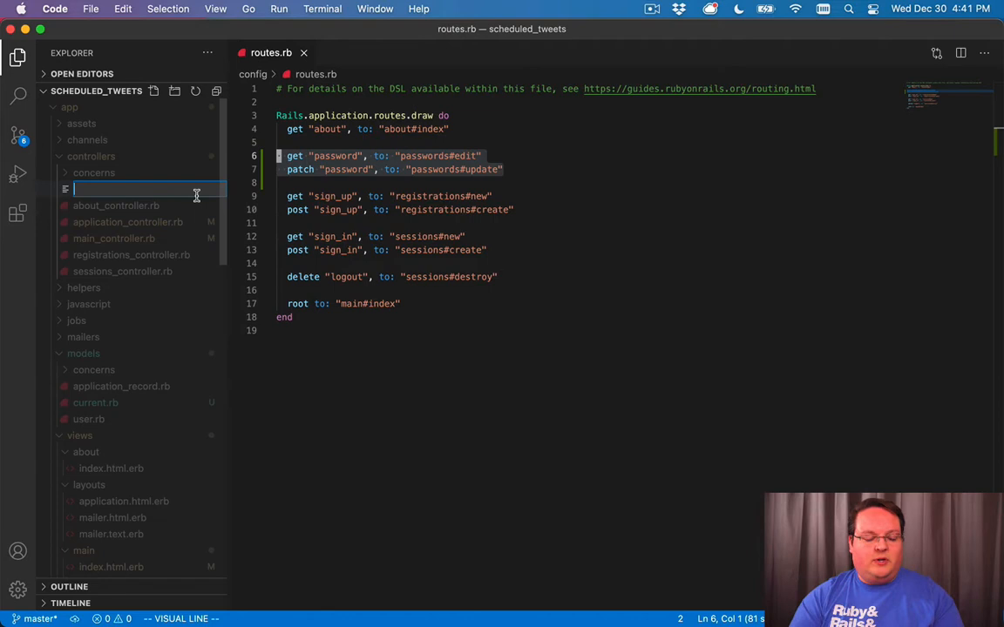
pyautogui.write('passwords')
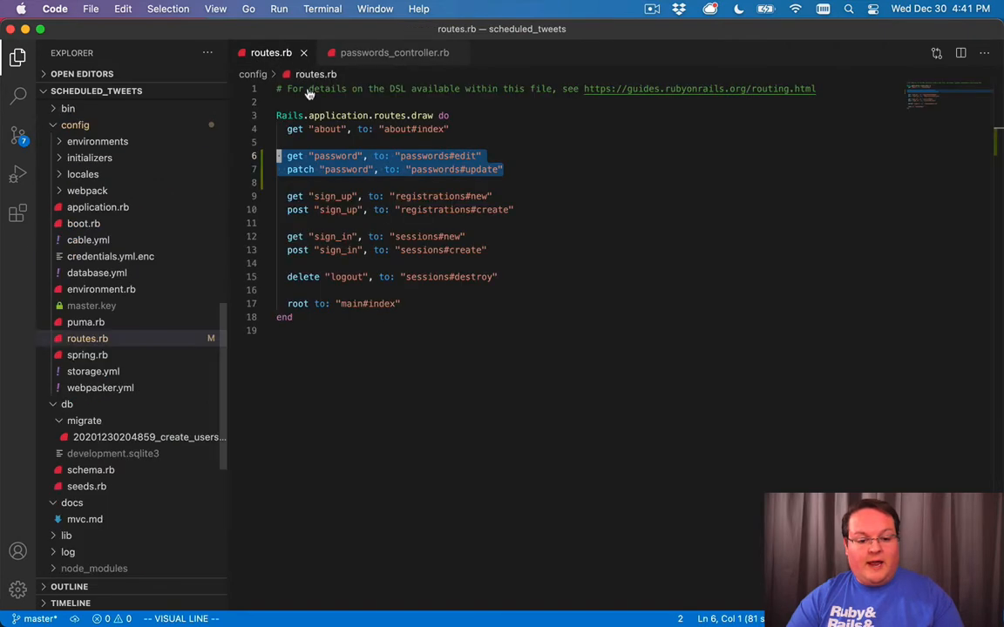
pyautogui.press('escape')
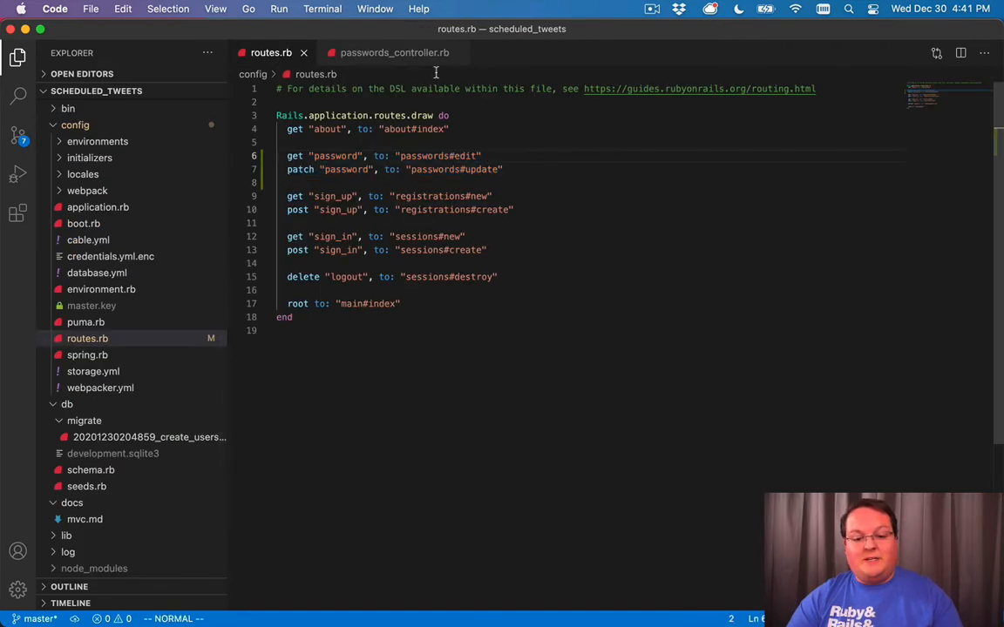
# - Declare class PasswordsController < ApplicationController and begin its edit action
pyautogui.click(387, 52)
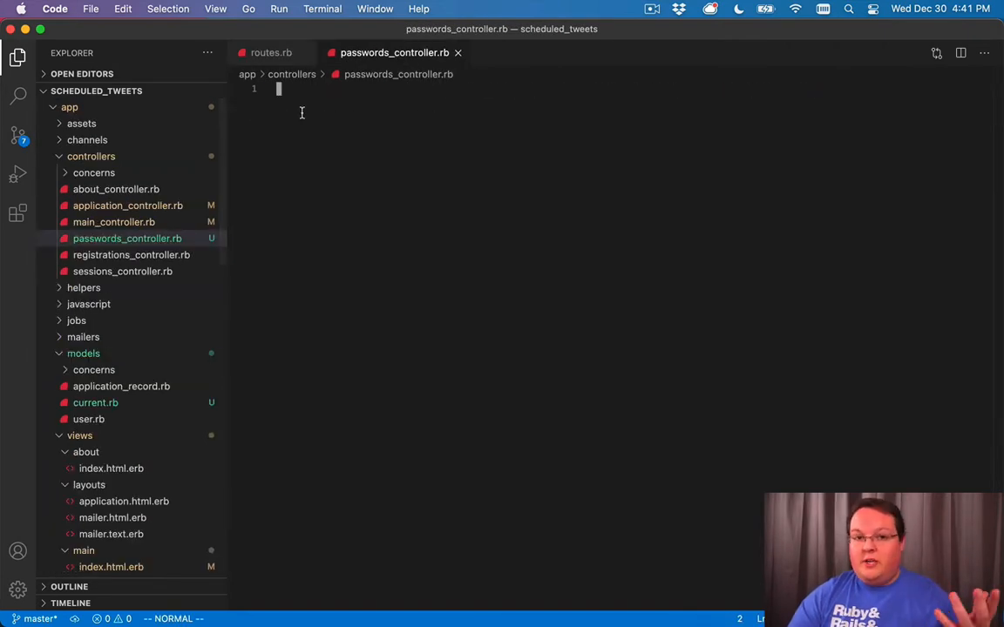
pyautogui.write('class')
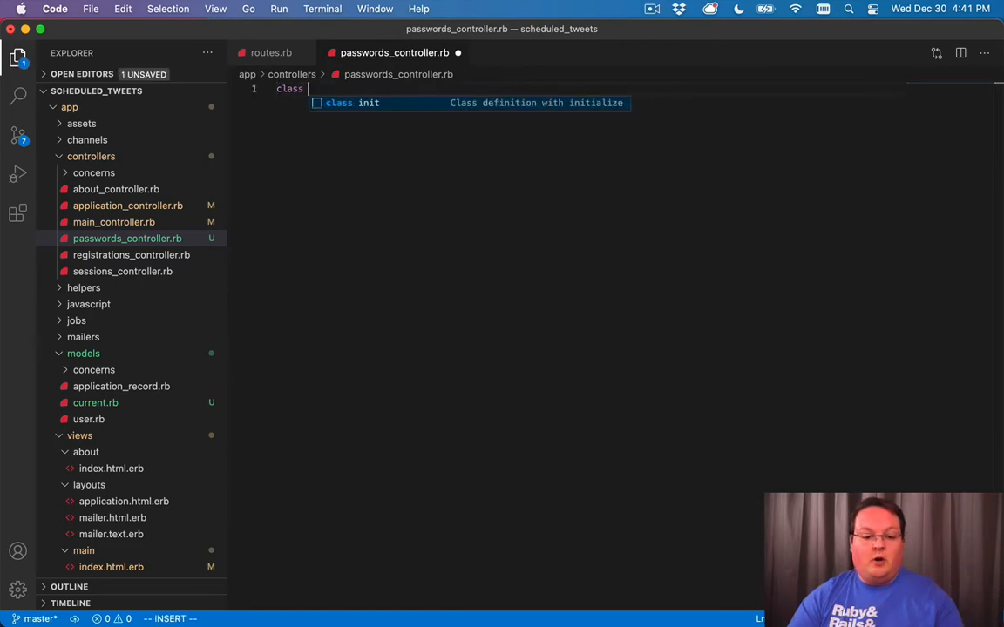
pyautogui.write('Passwords')
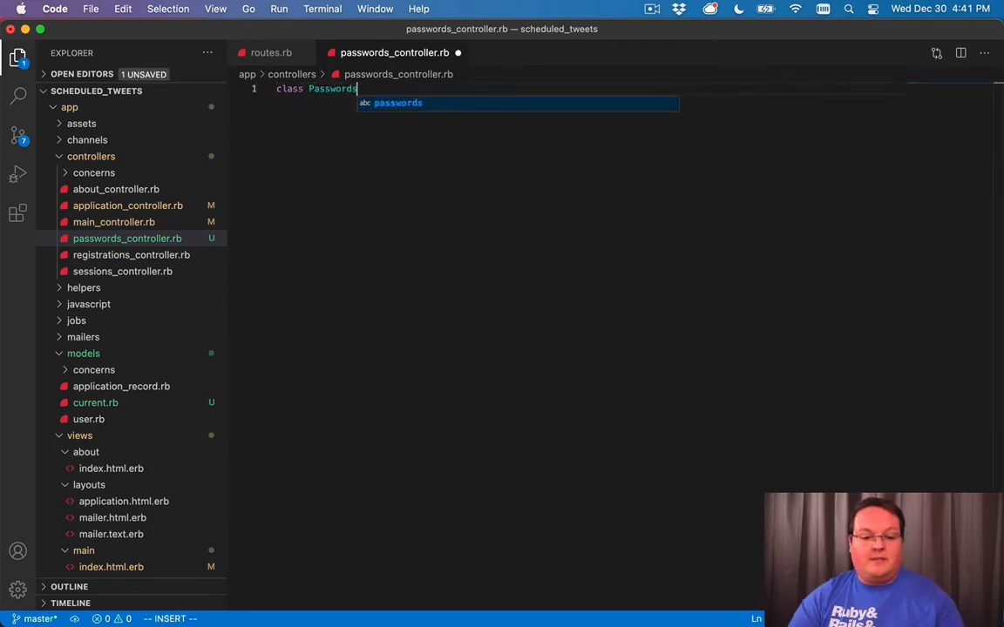
pyautogui.write('Controller <')
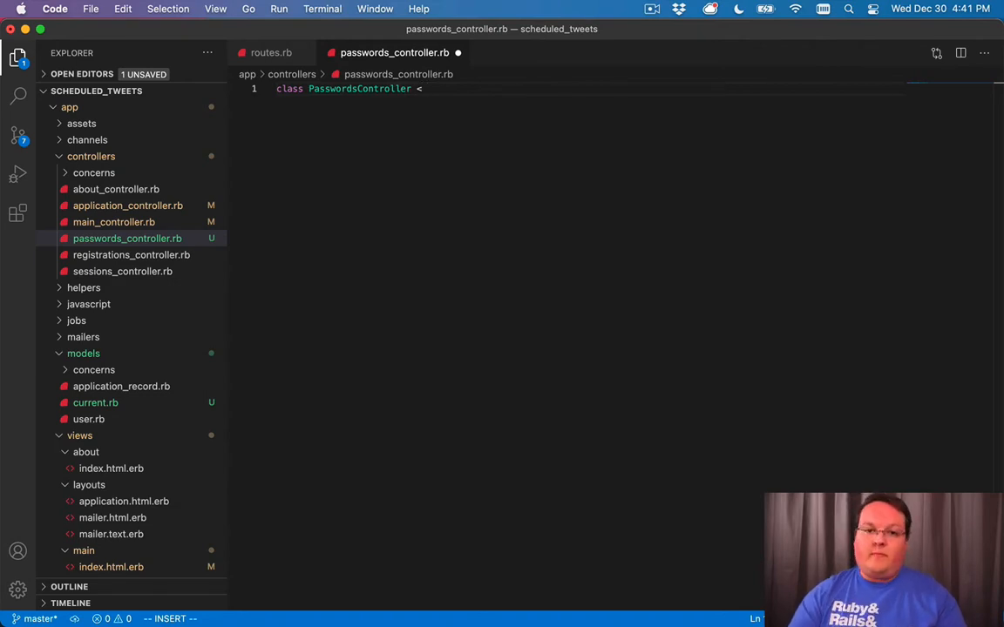
pyautogui.write('Applic')
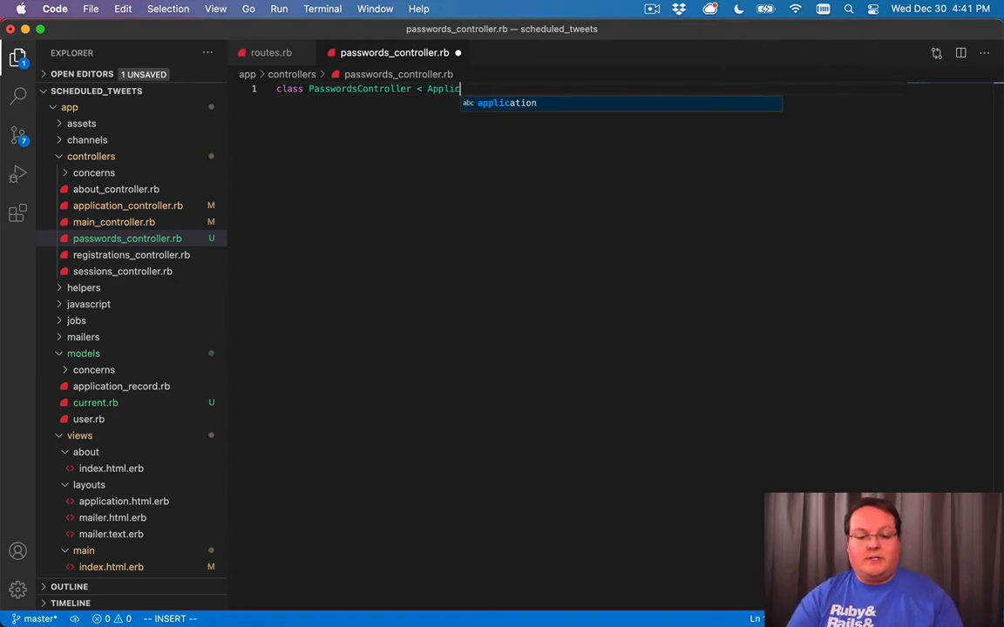
pyautogui.press('Enter')
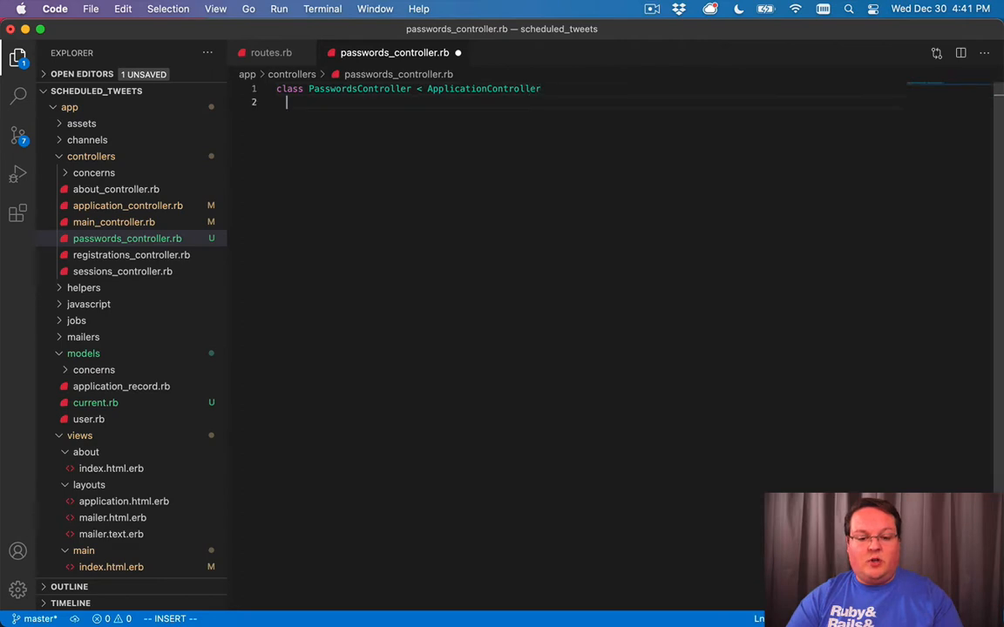
pyautogui.write('def edite')
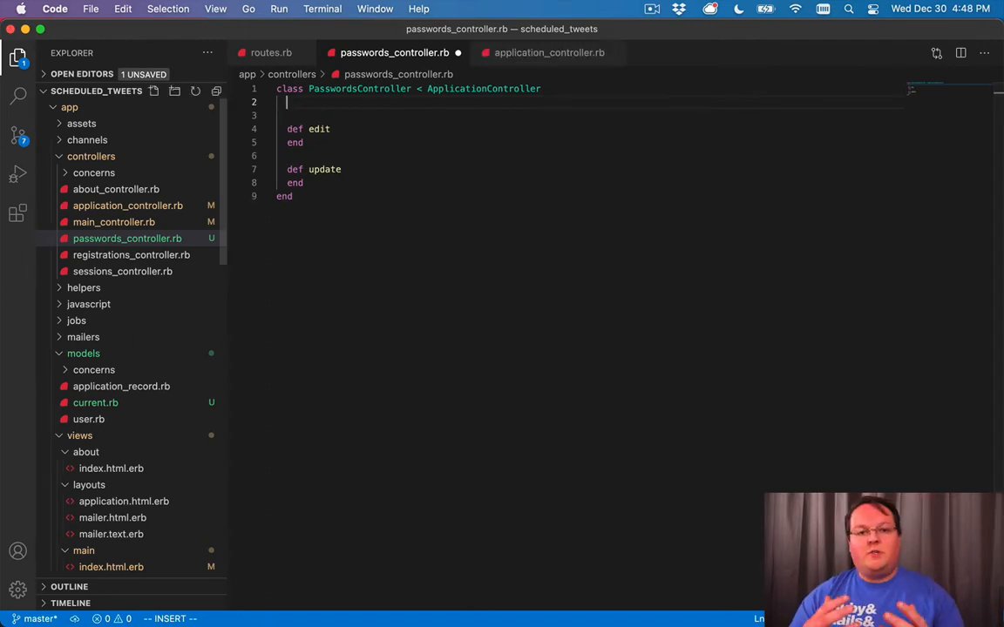
# - Add before_action :require_user_logged_in! at the top of PasswordsController
pyautogui.write('before_action')
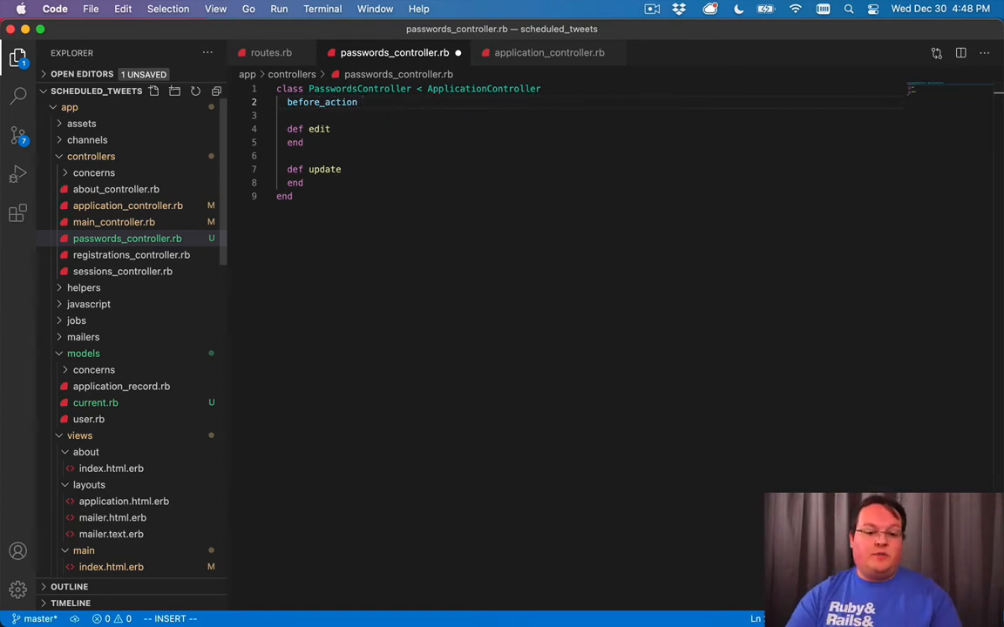
pyautogui.write(':require')
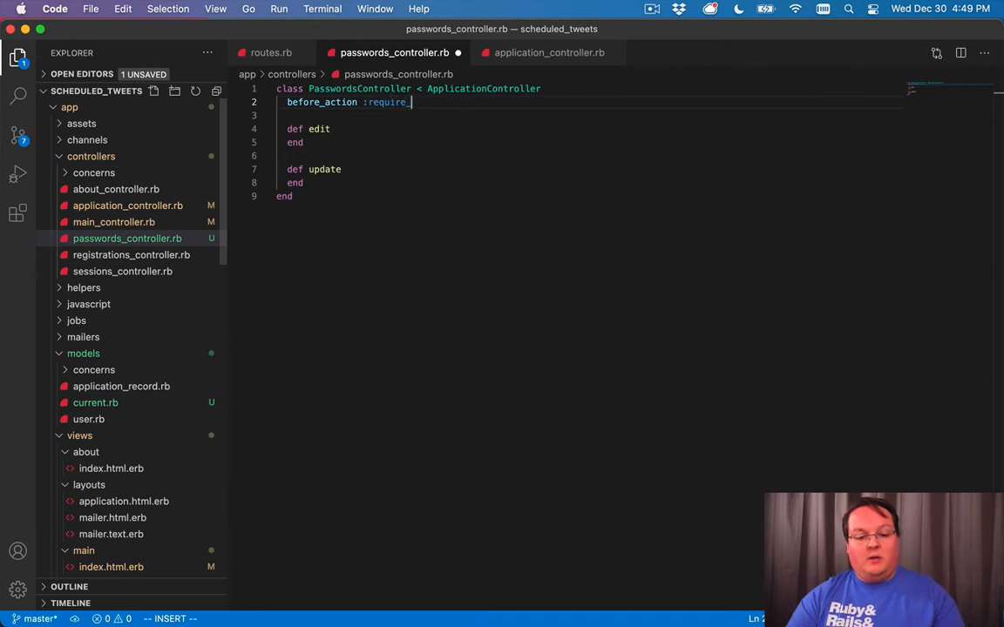
pyautogui.write('_user_logged_in!')
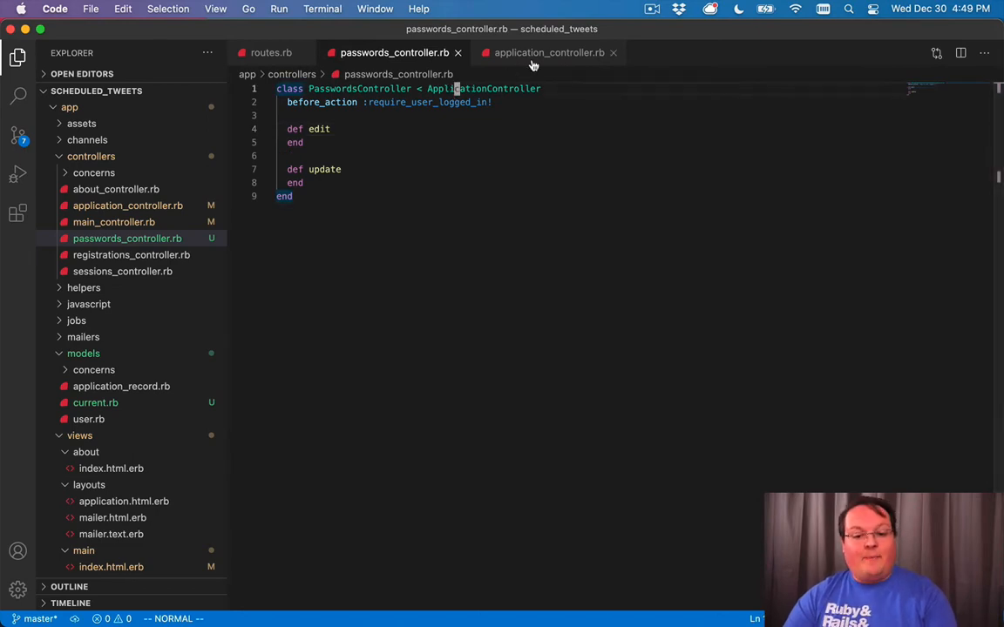
# - In ApplicationController, define require_user_logged_in! redirecting to sign_in_path with an alert
pyautogui.click(544, 52)
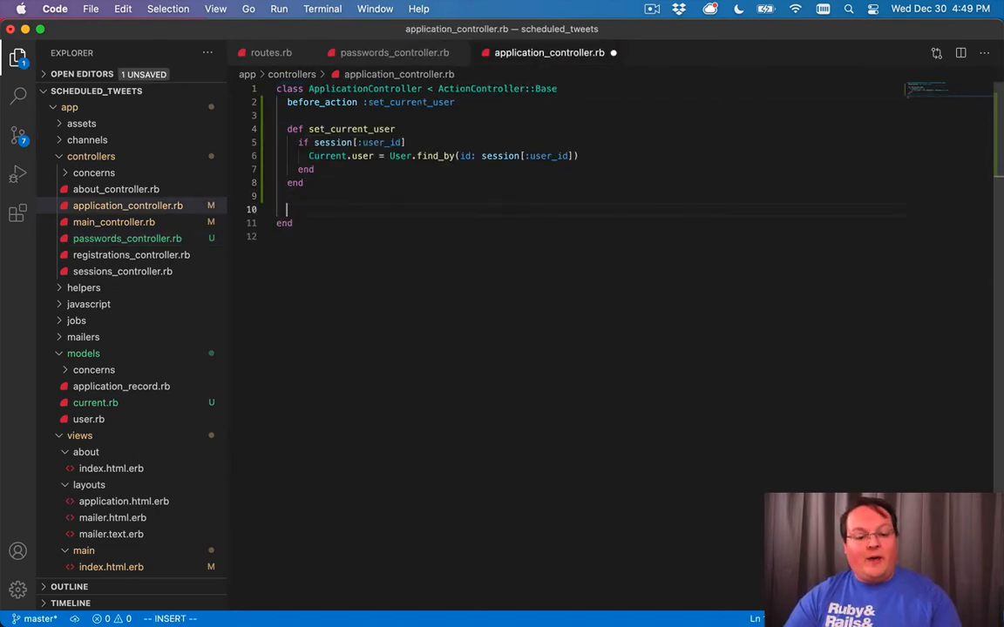
pyautogui.write('def')
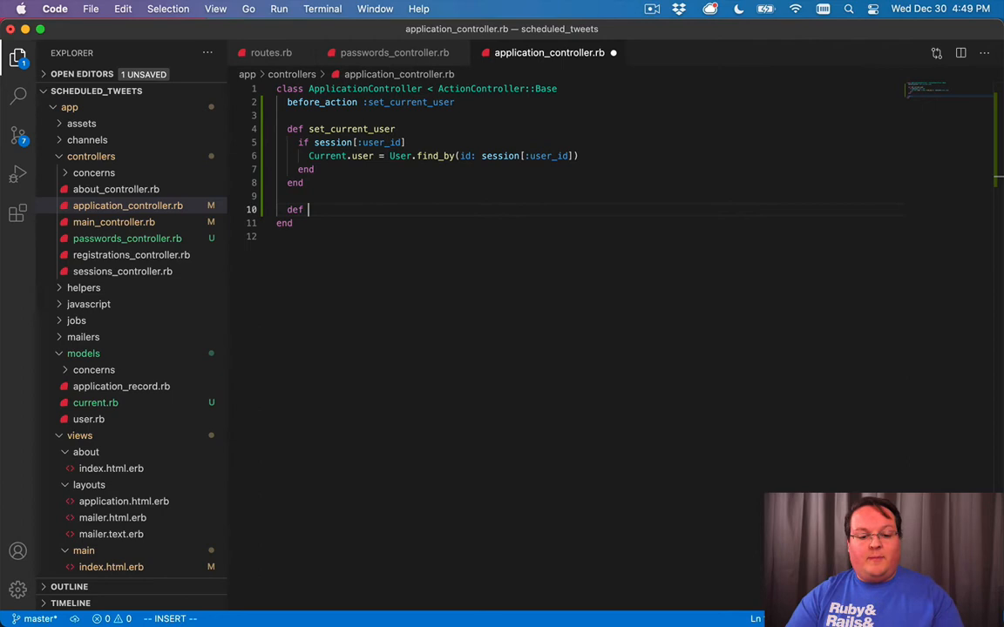
pyautogui.write('require_user_logged_in!')
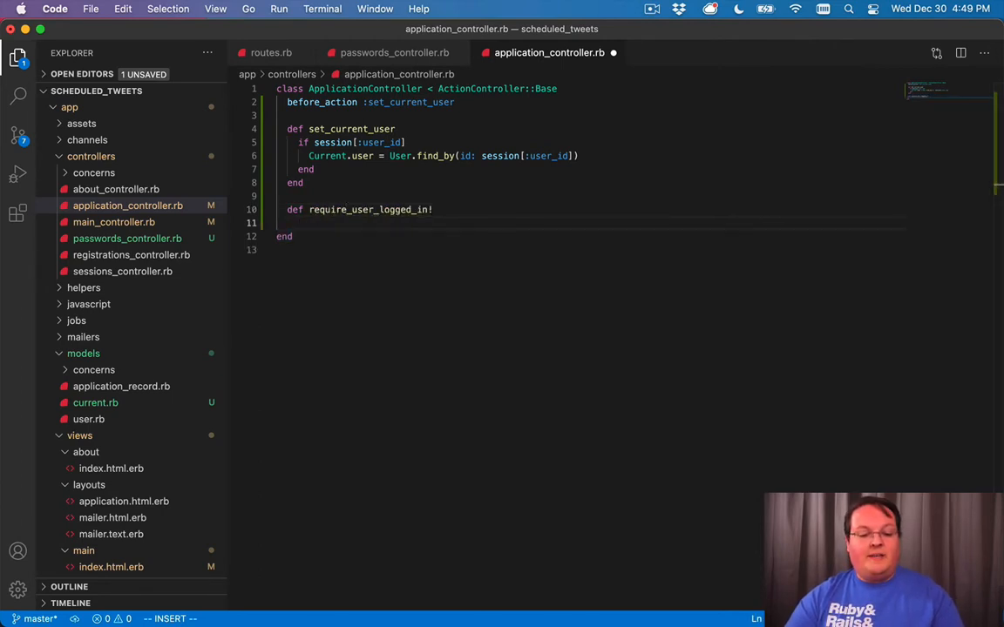
pyautogui.write('redirect_to')
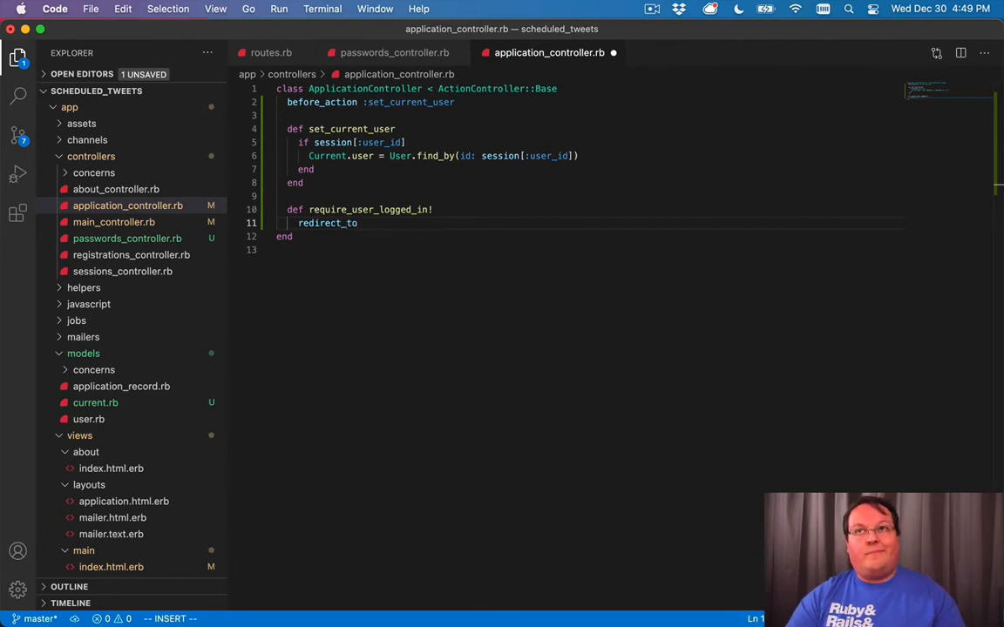
pyautogui.write('sign_in_p')
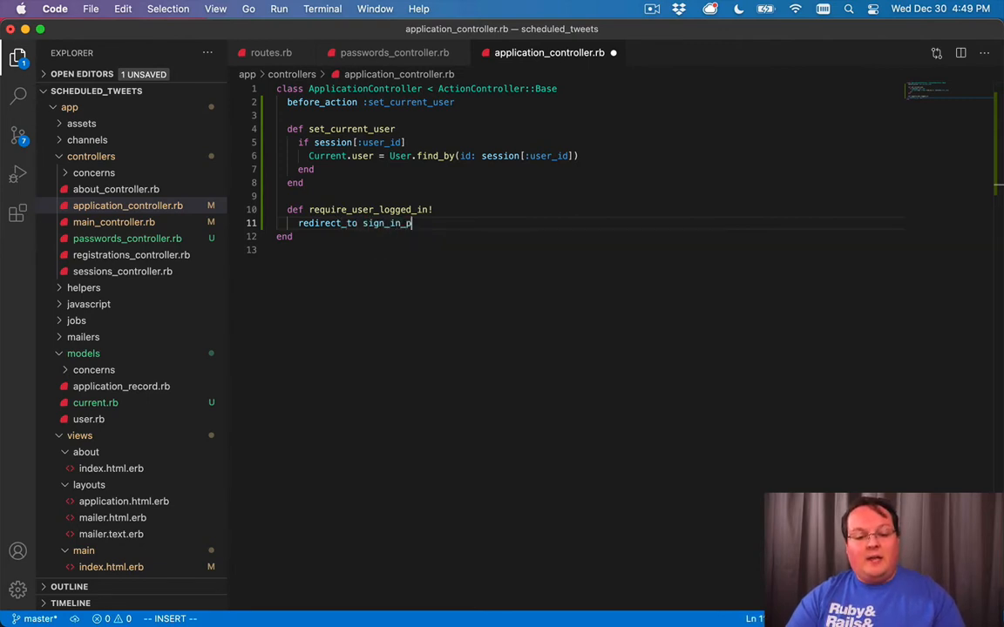
pyautogui.write('ath, alert: "You must be signed in to do that.')
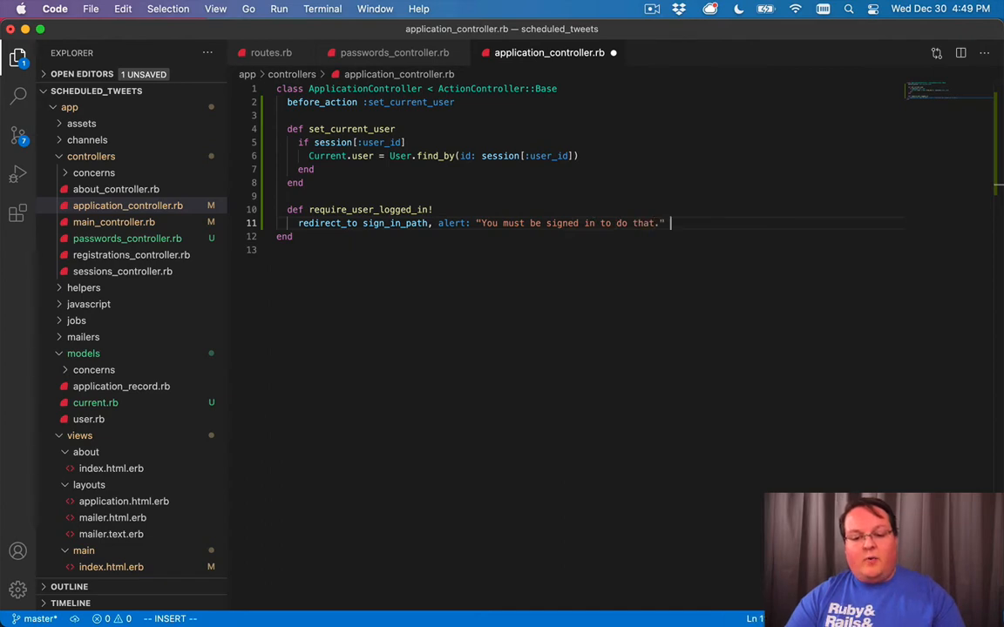
# - Guard the redirect with if Current.user.nil? and close the method
pyautogui.write('if Current.user.nil')
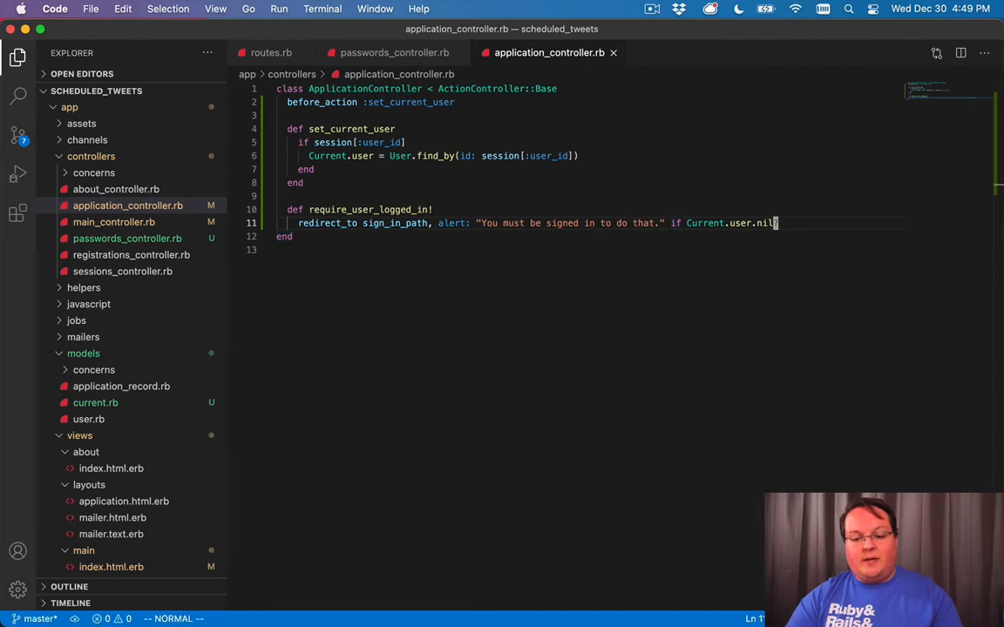
pyautogui.write('?')
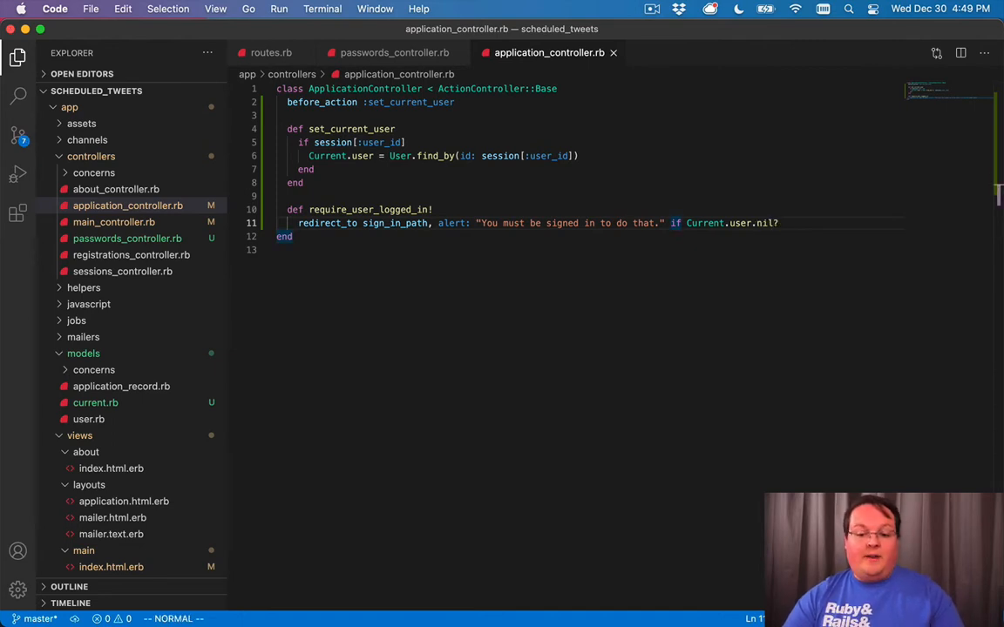
pyautogui.write('en')
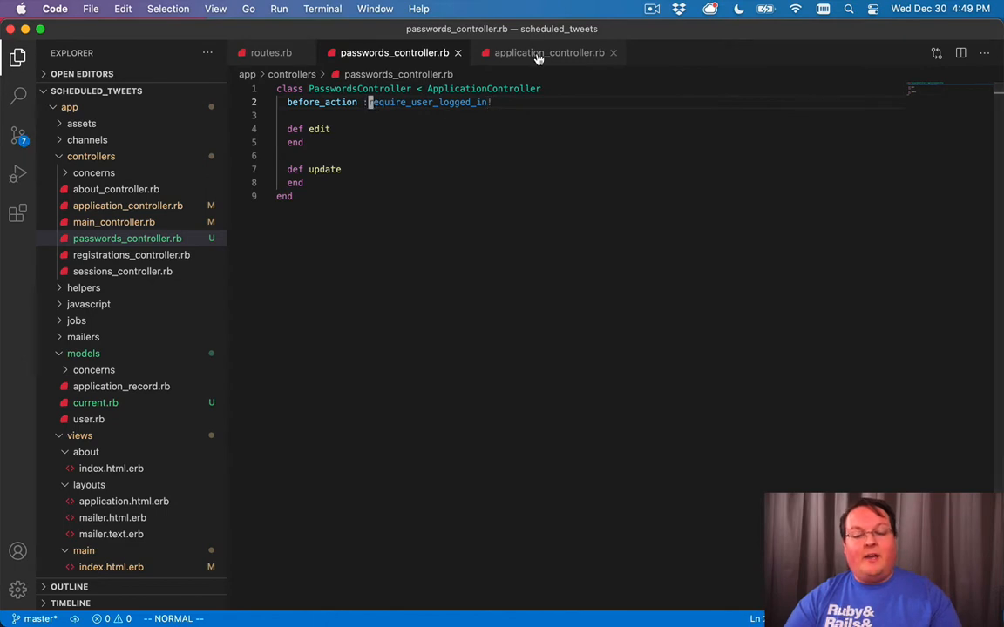
pyautogui.click(543, 53)
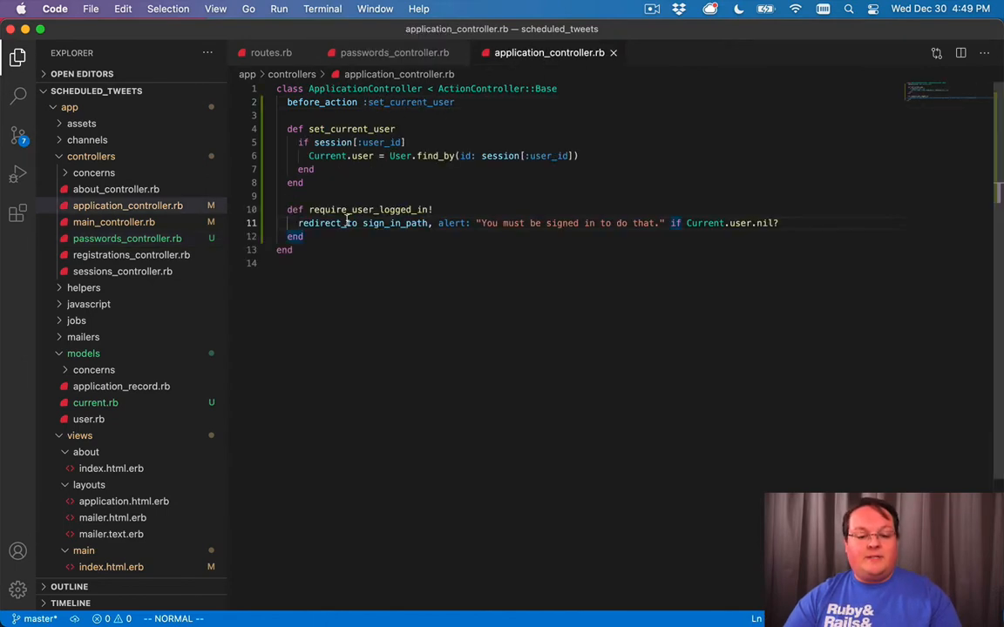
pyautogui.click(383, 52)
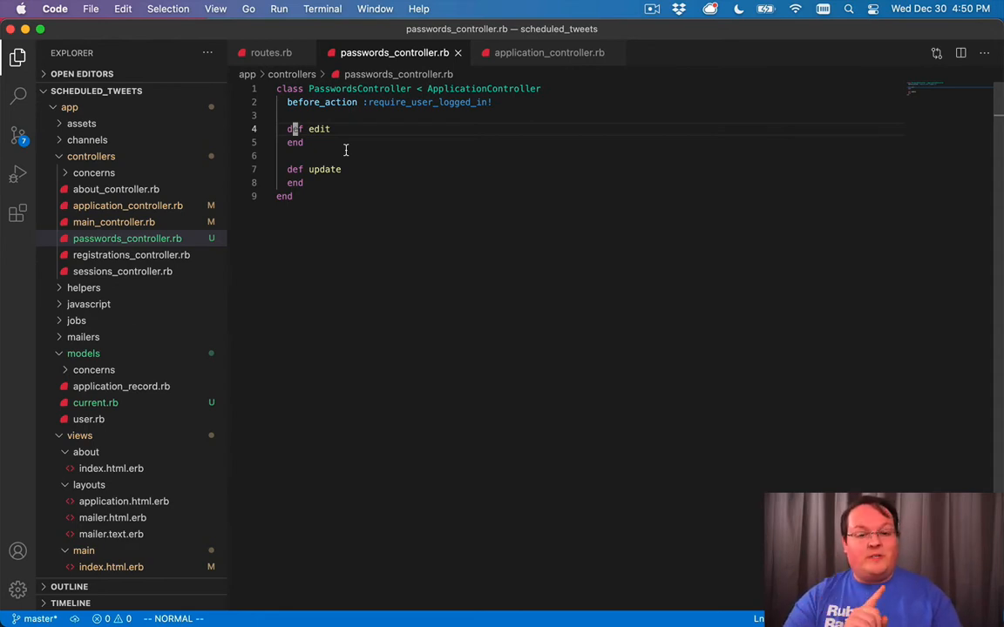
pyautogui.moveTo(366, 133)
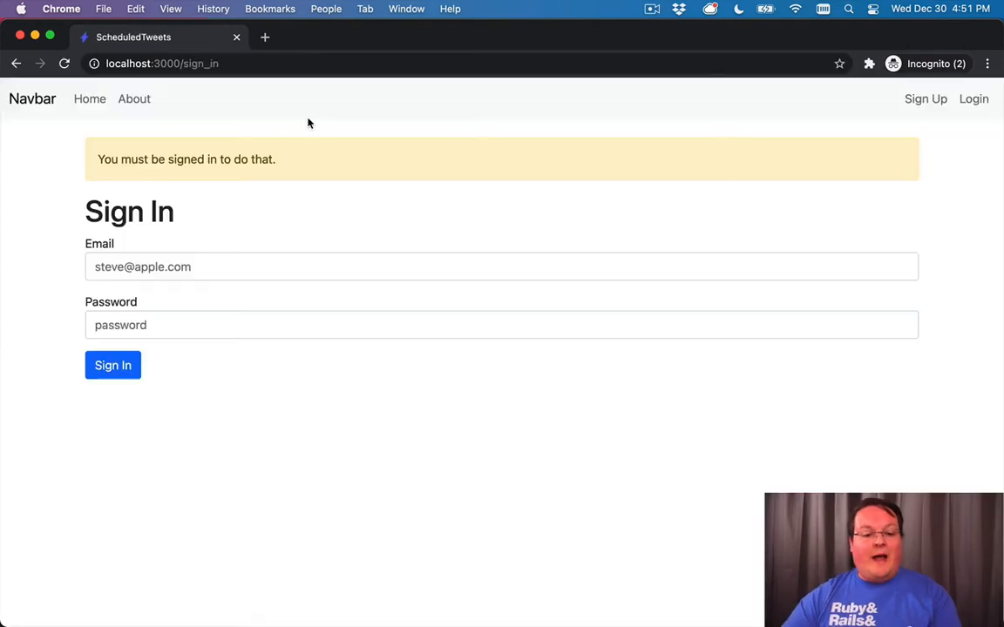
pyautogui.moveTo(265, 202)
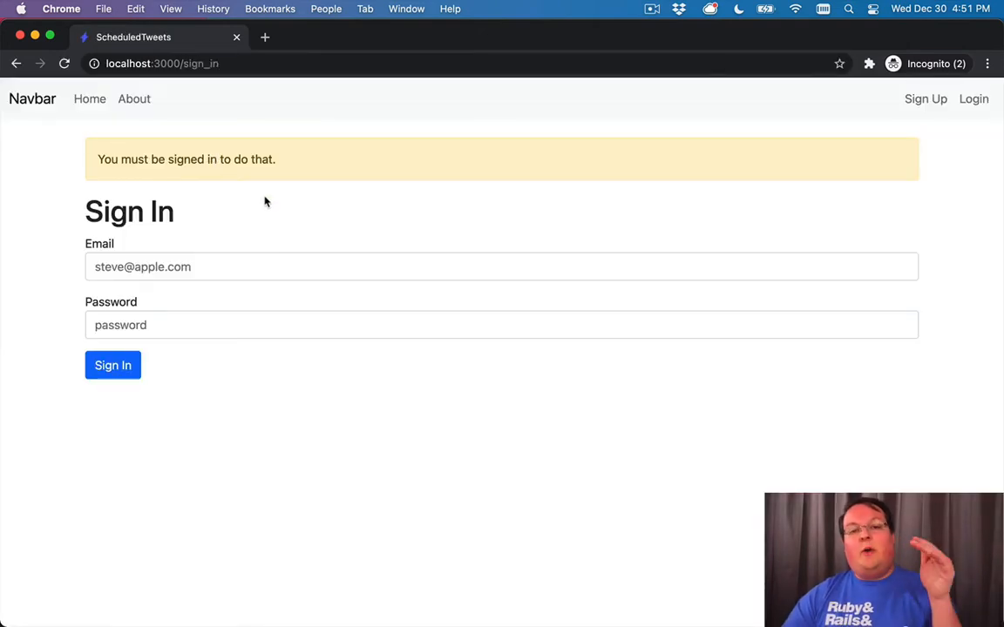
pyautogui.moveTo(289, 196)
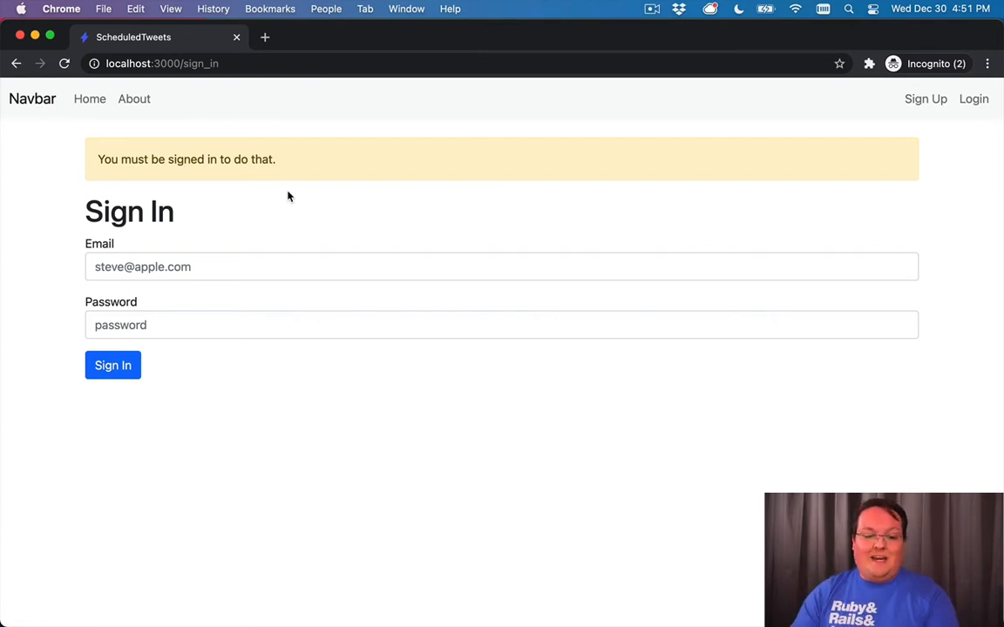
# - View the signed-out Sign In redirect warning, then switch to the signed-in Chrome window
pyautogui.moveTo(97, 160); pyautogui.dragTo(276, 160)
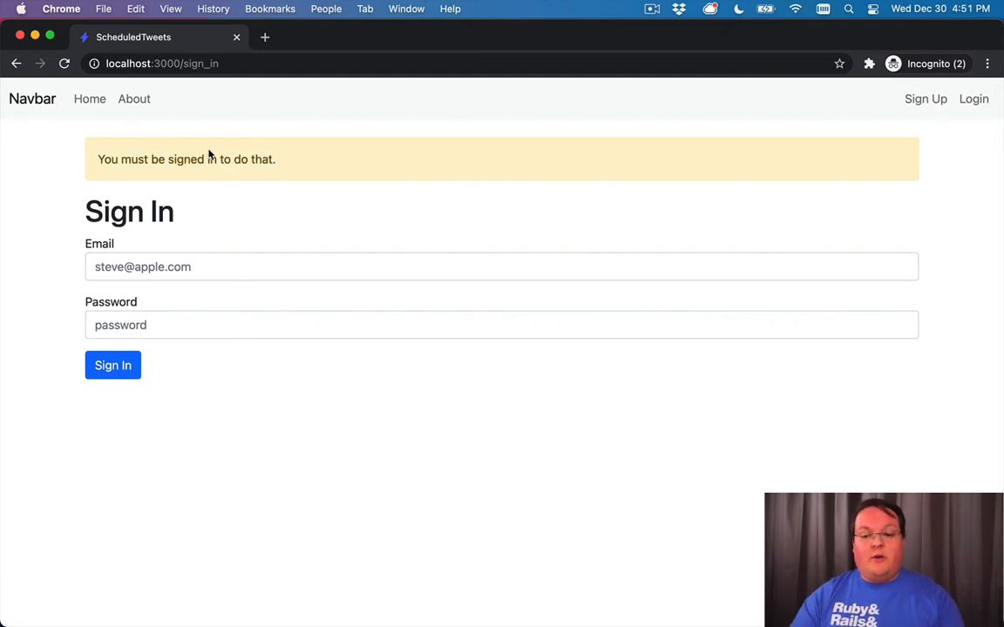
pyautogui.click(112, 366)
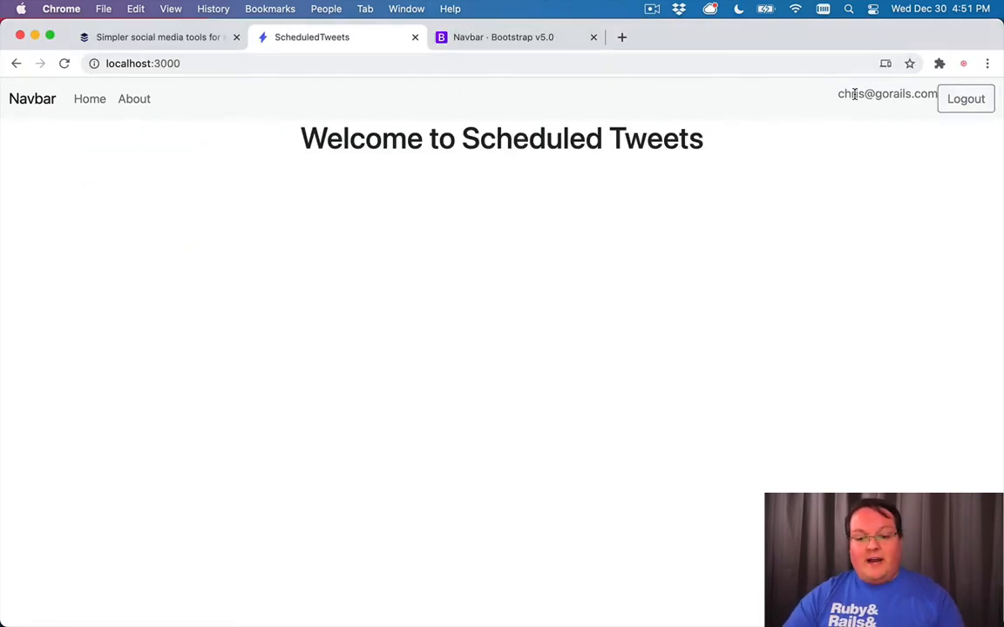
# - In _navbar.html.erb, wrap Current.user.email in link_to pointing at edit_password_path
pyautogui.press('cmd+tab')
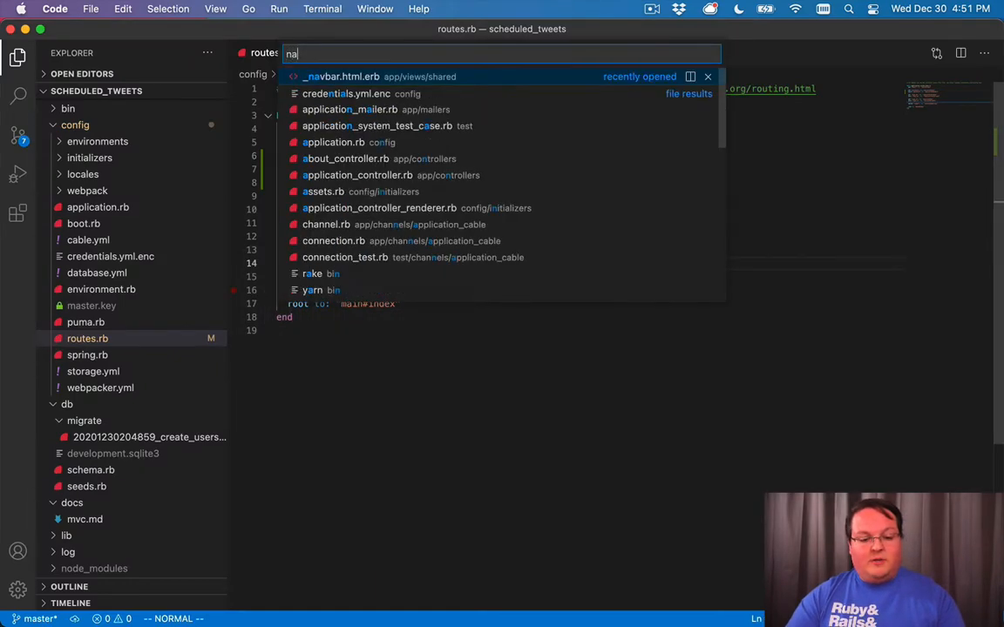
pyautogui.click(365, 77)
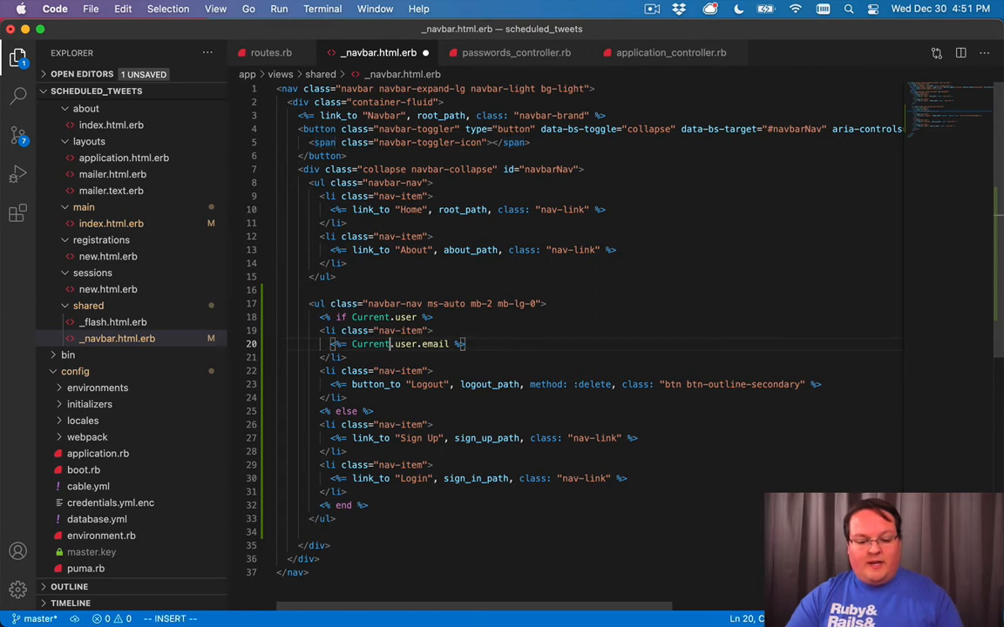
pyautogui.write('link_t')
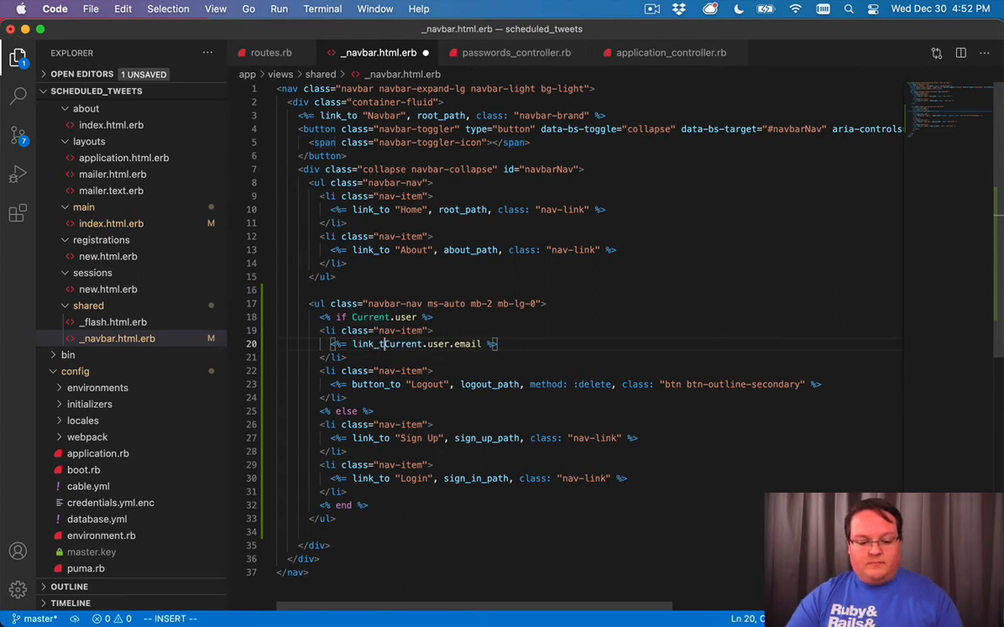
pyautogui.write(', psa')
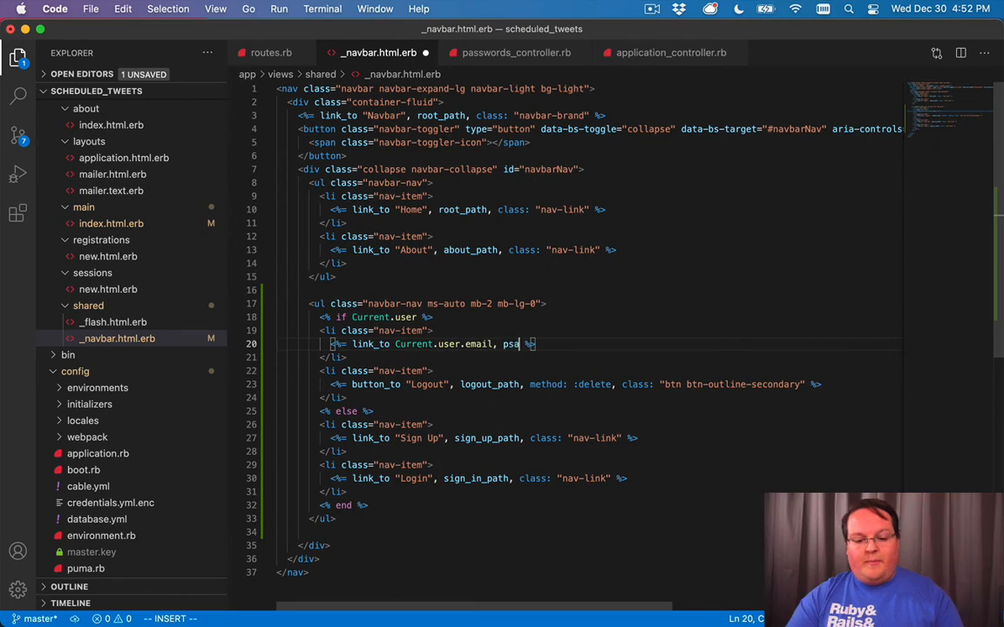
pyautogui.write('assword_')
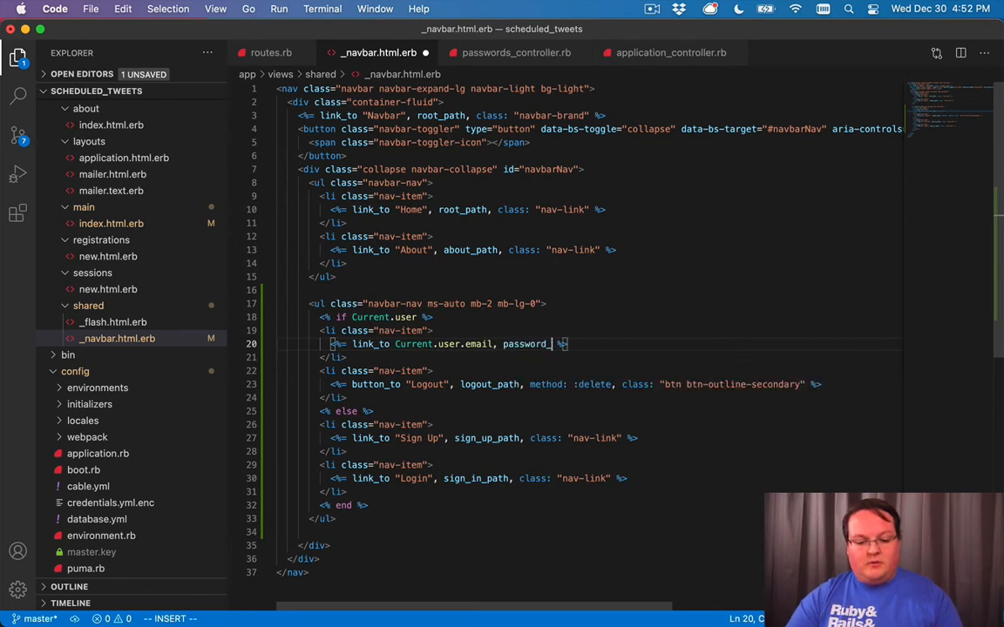
pyautogui.write('edit_password_path')
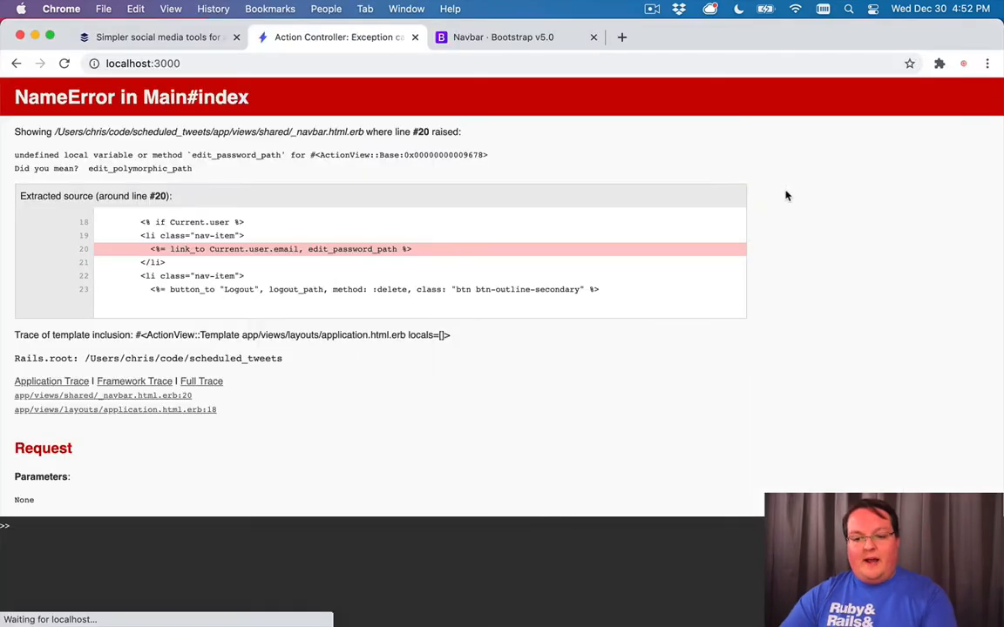
# - Note the undefined edit_password_path in the NameError and find the route is named just password
pyautogui.doubleClick(235, 156)
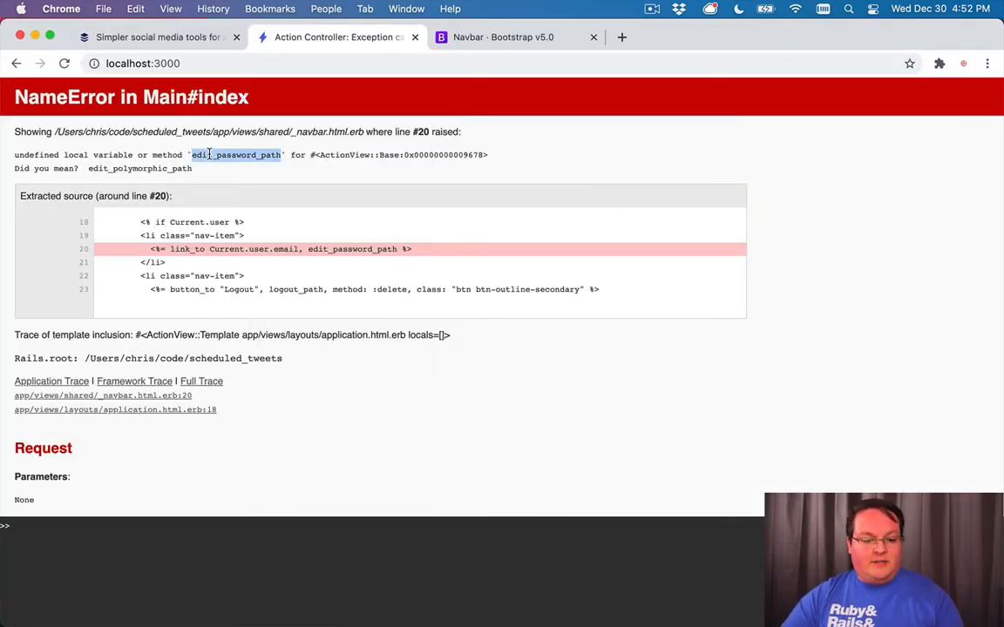
pyautogui.press('cmd+tab')
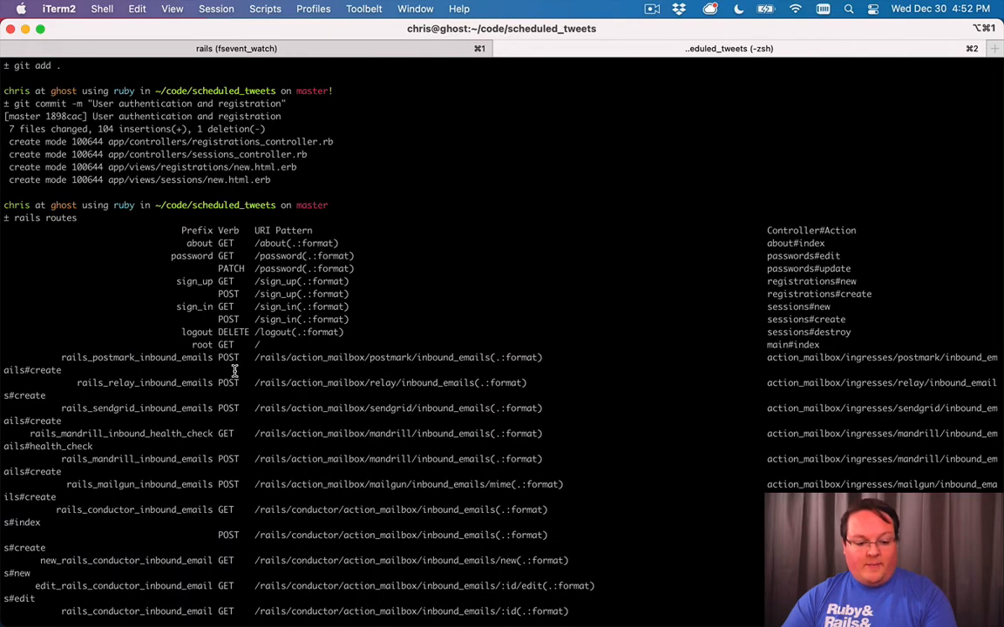
pyautogui.doubleClick(192, 254)
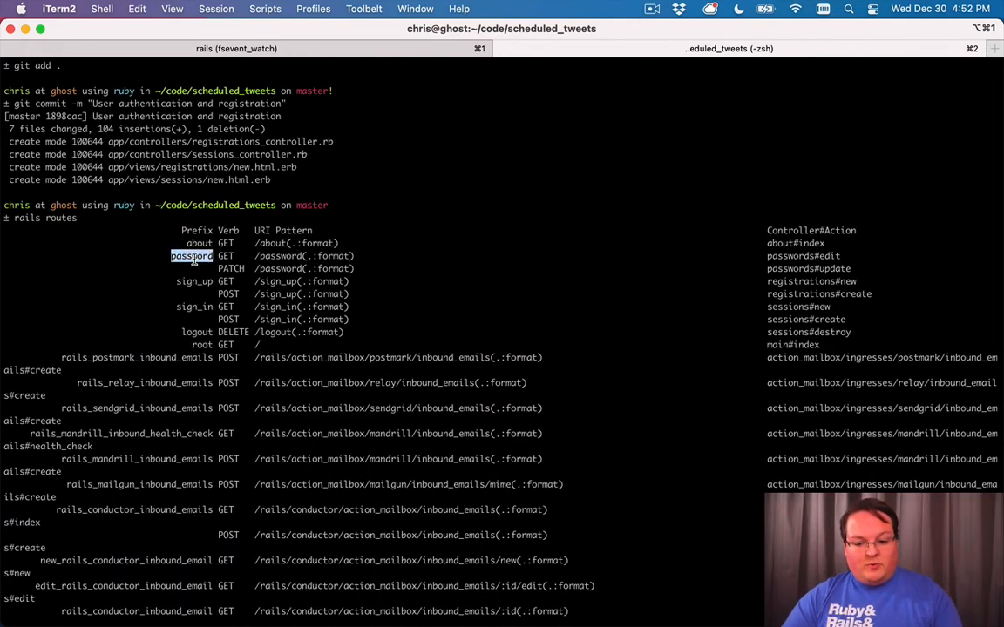
pyautogui.press('cmd+tab')
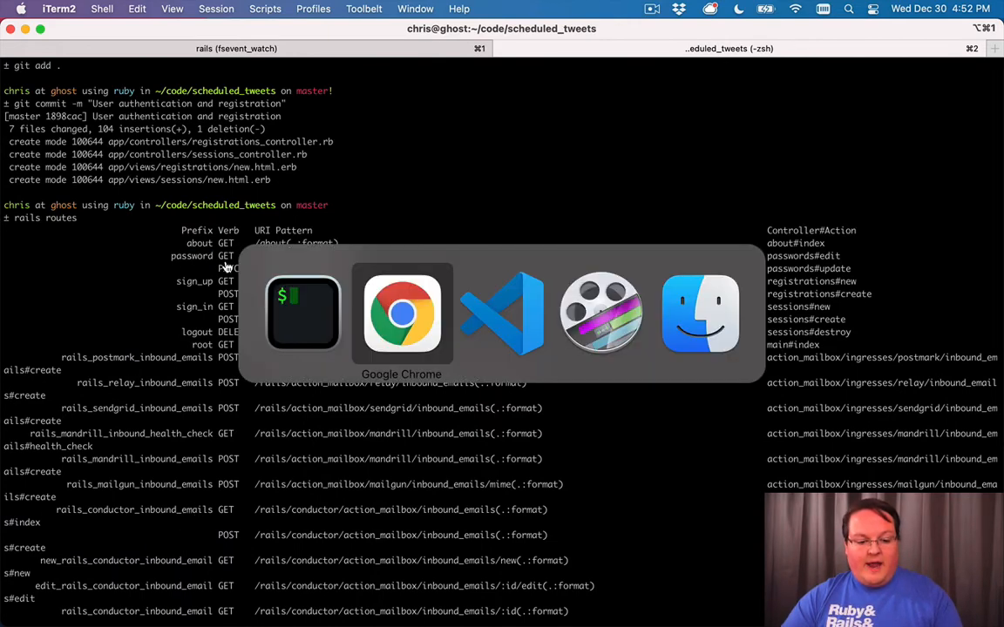
# - Add as: :edit_password to the get "password" route, then return to the navbar link
pyautogui.click(502, 314)
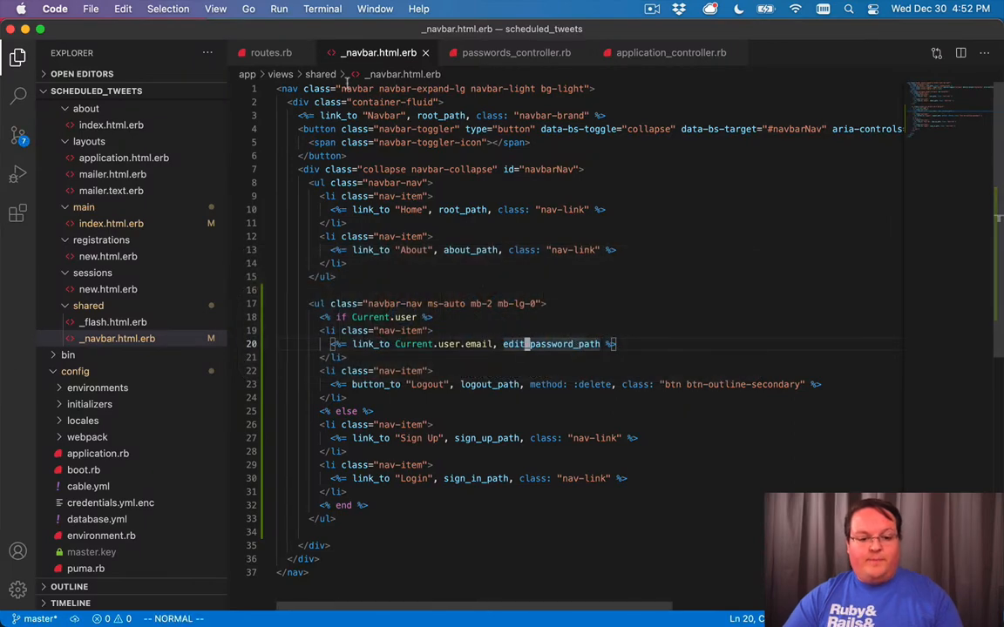
pyautogui.click(269, 52)
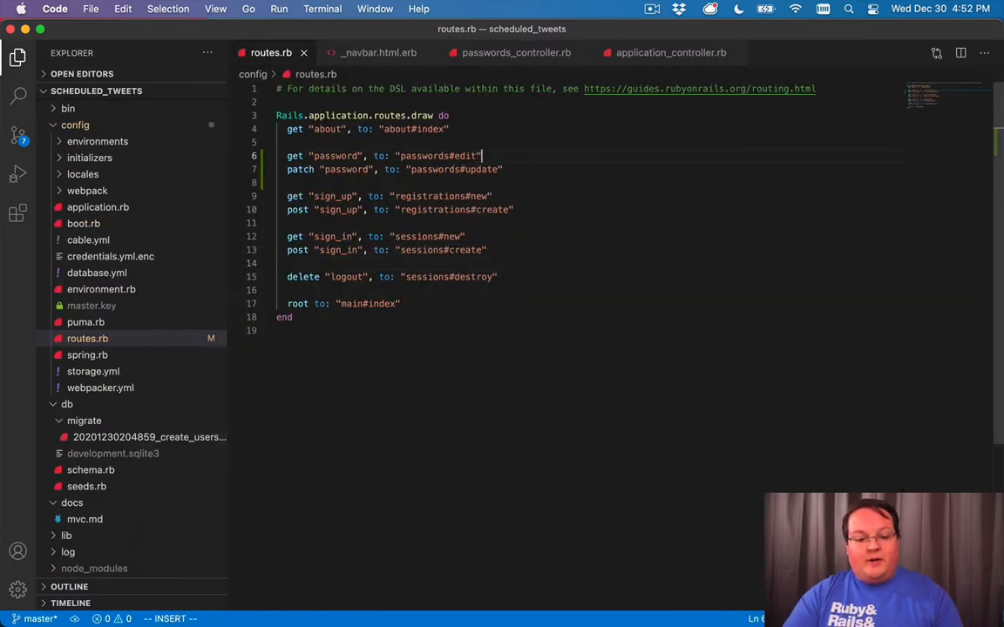
pyautogui.write(', as')
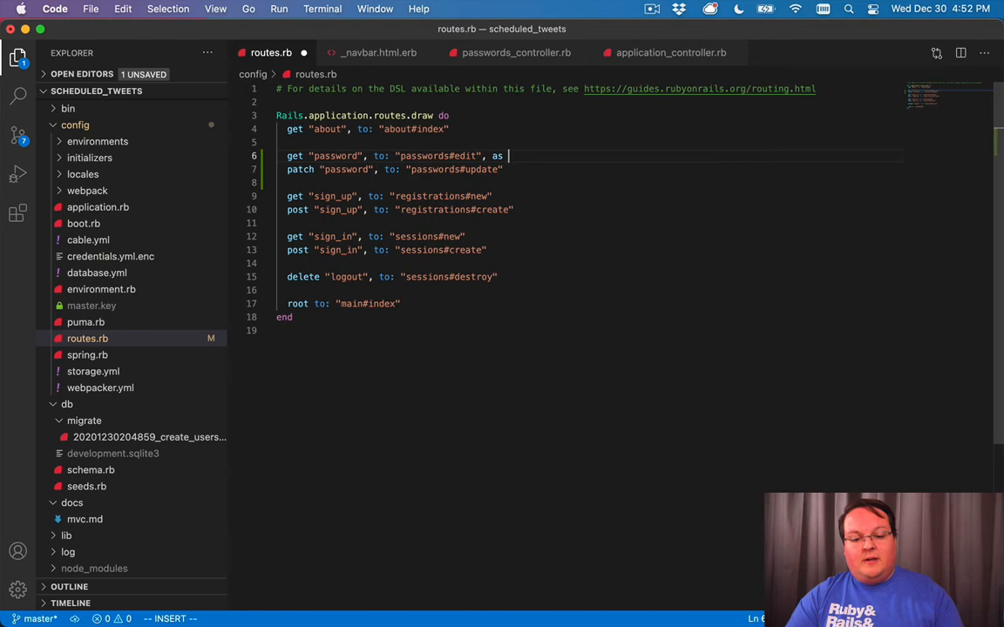
pyautogui.write(':edit_passw')
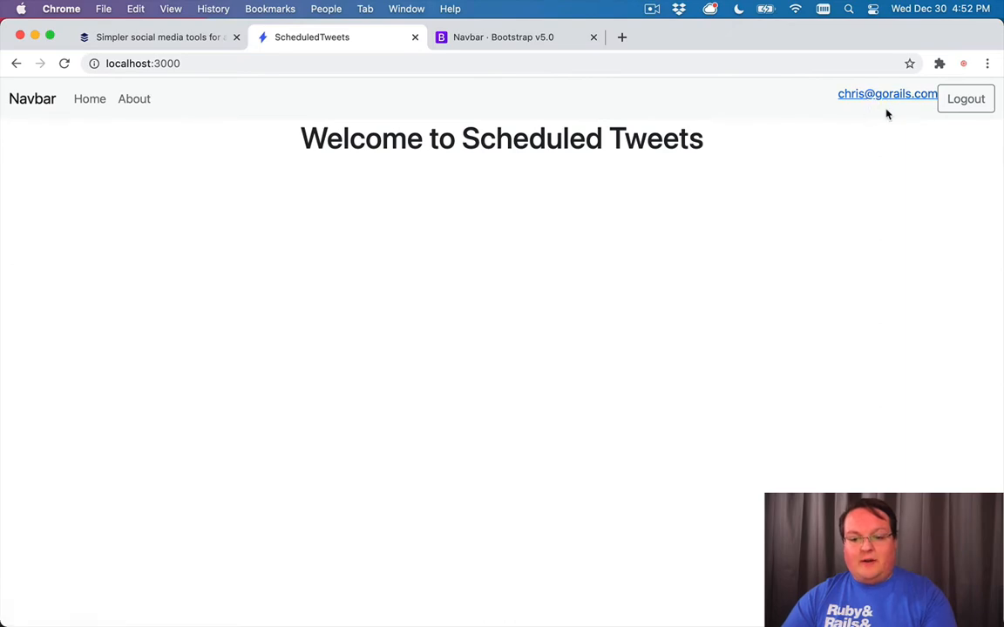
pyautogui.press('cmd+tab')
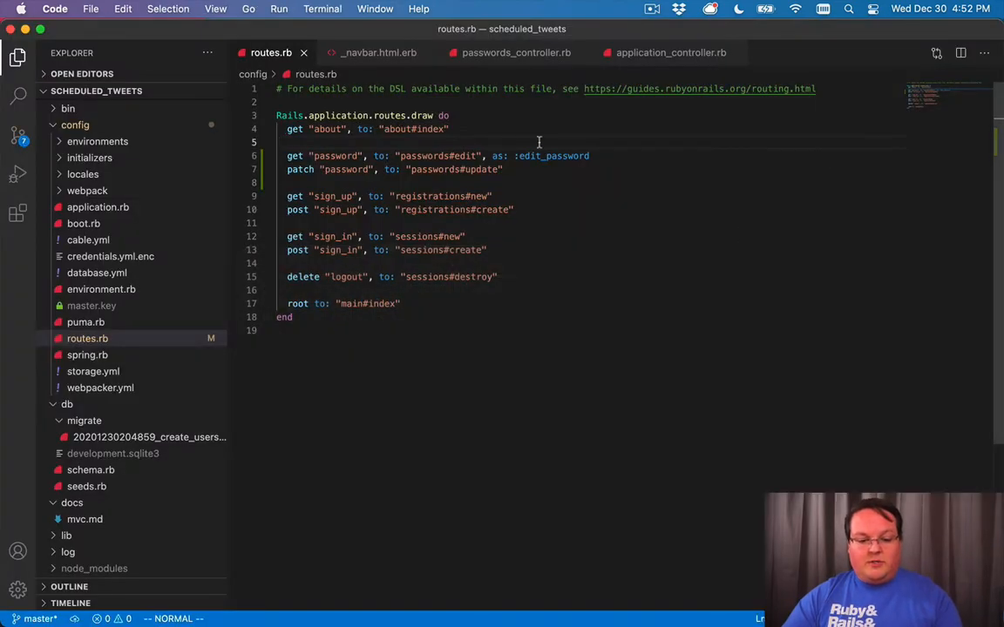
pyautogui.click(373, 53)
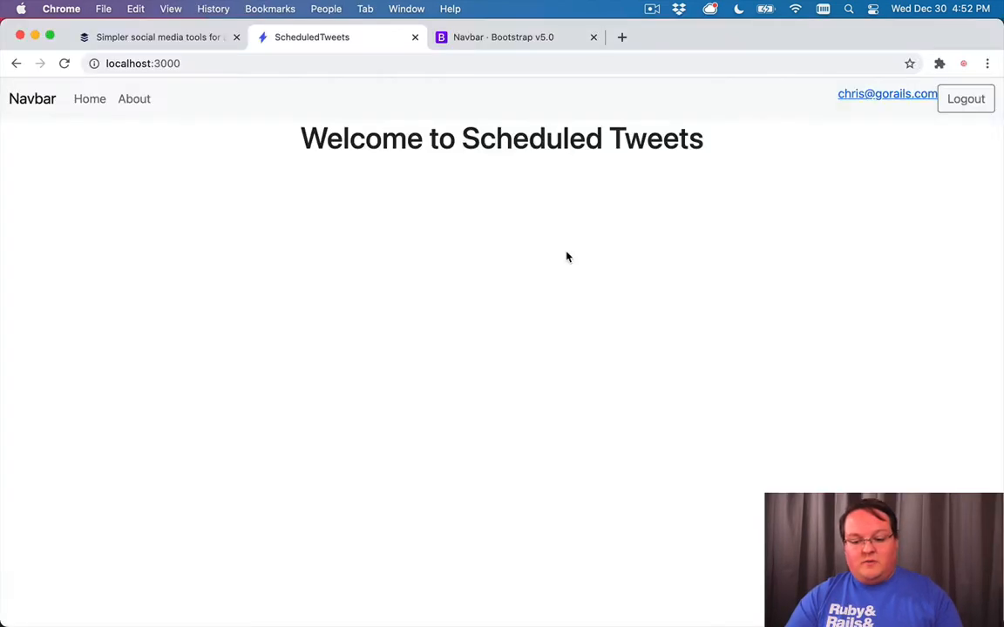
pyautogui.moveTo(889, 106)
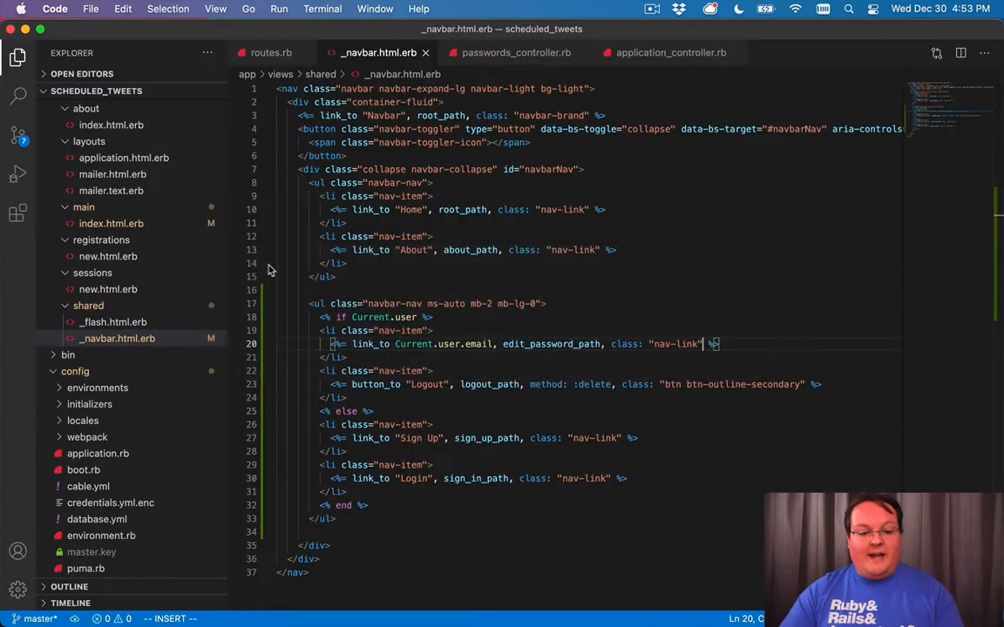
# - Copy the sign-up view and create edit.html.erb in views/passwords
pyautogui.click(108, 256)
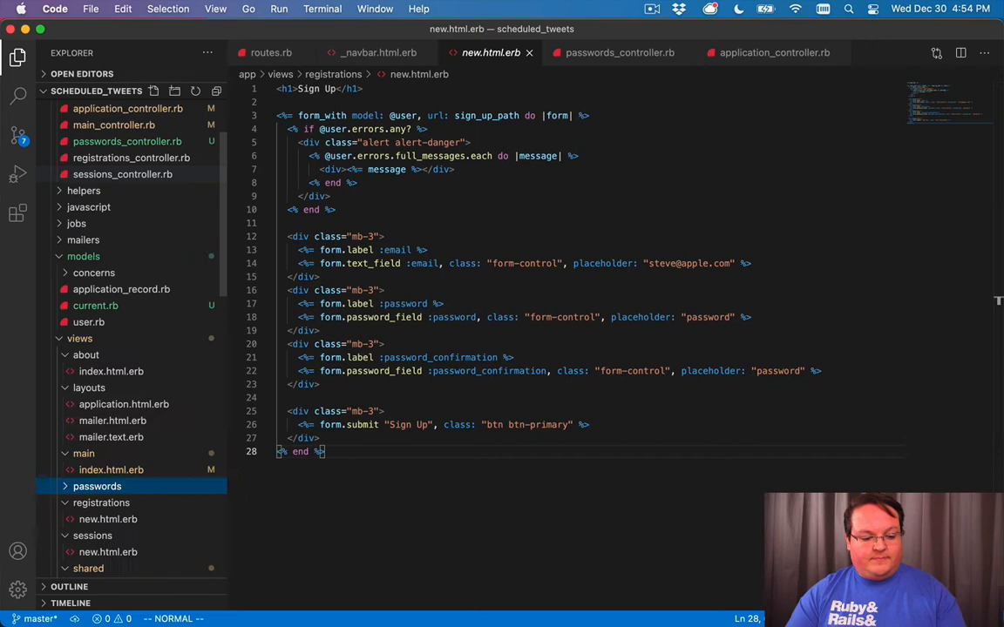
pyautogui.rightClick(97, 486)
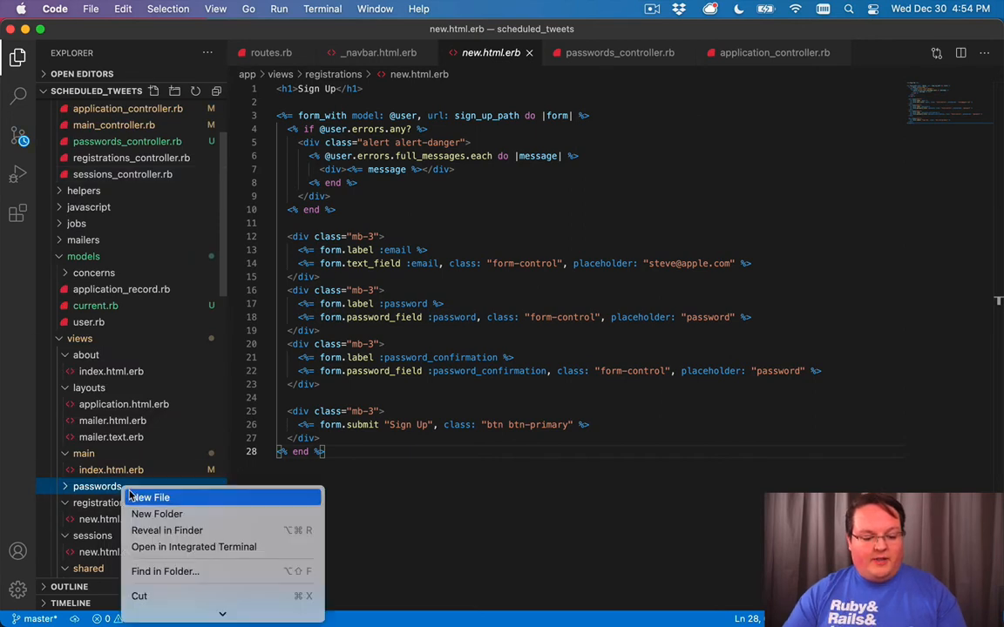
pyautogui.click(149, 498)
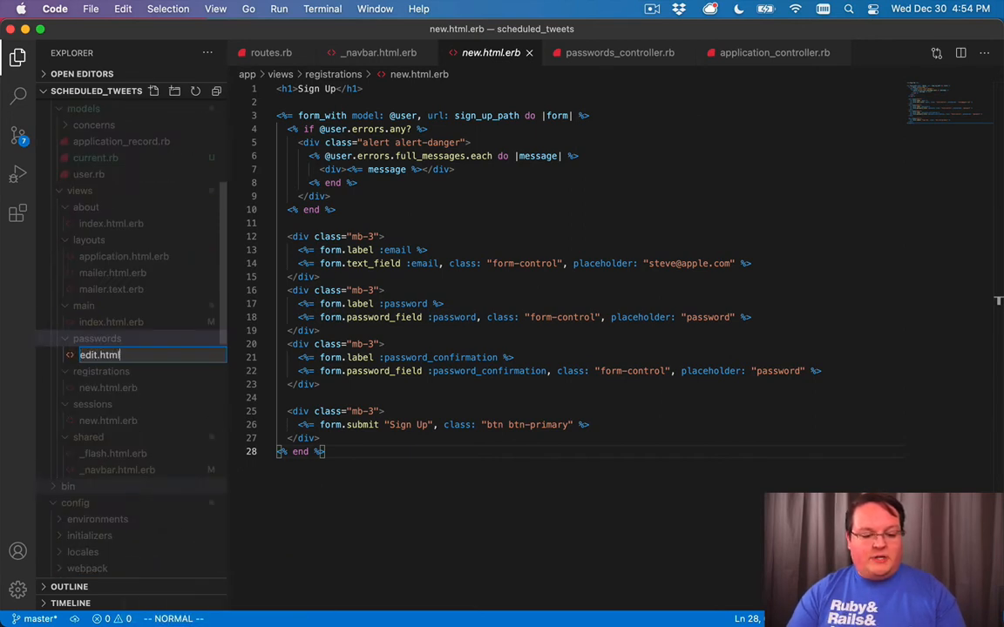
pyautogui.press('Enter')
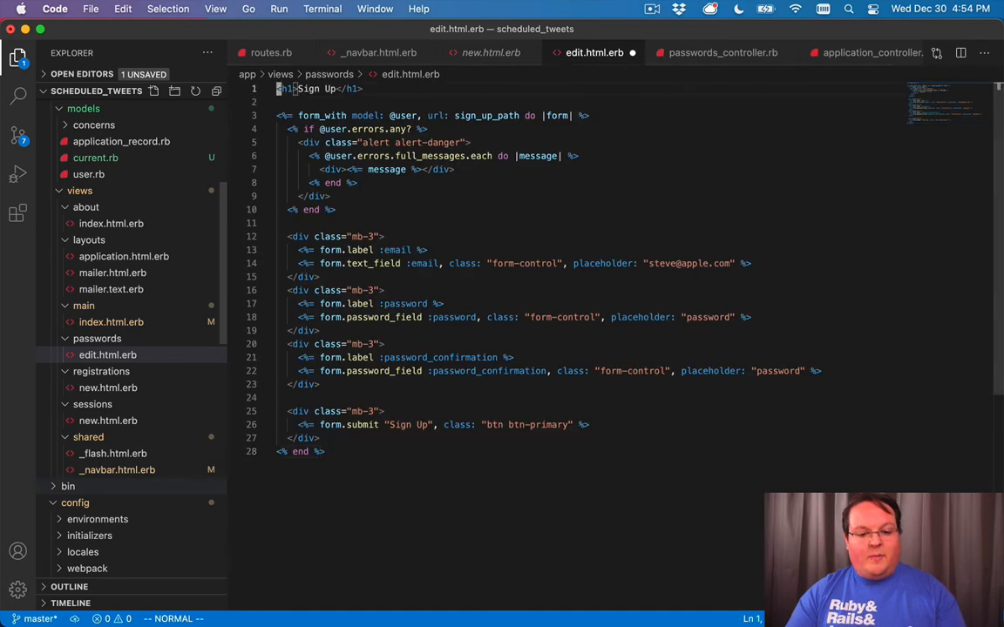
# - Retitle the form Edit Password, point it at edit_password_path, and rename the submit Update Password
pyautogui.write('Edit')
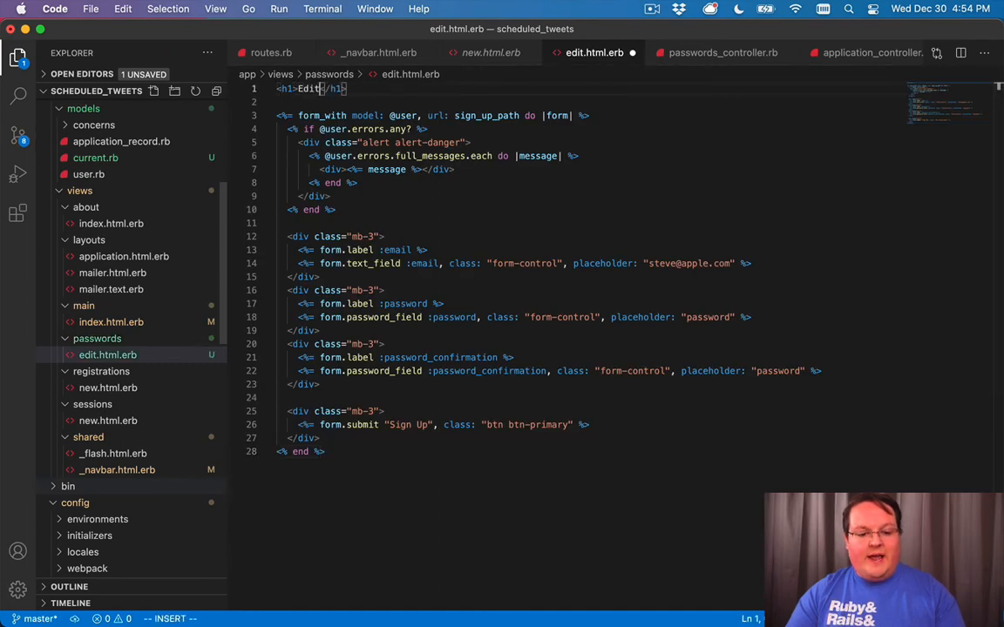
pyautogui.write('Password')
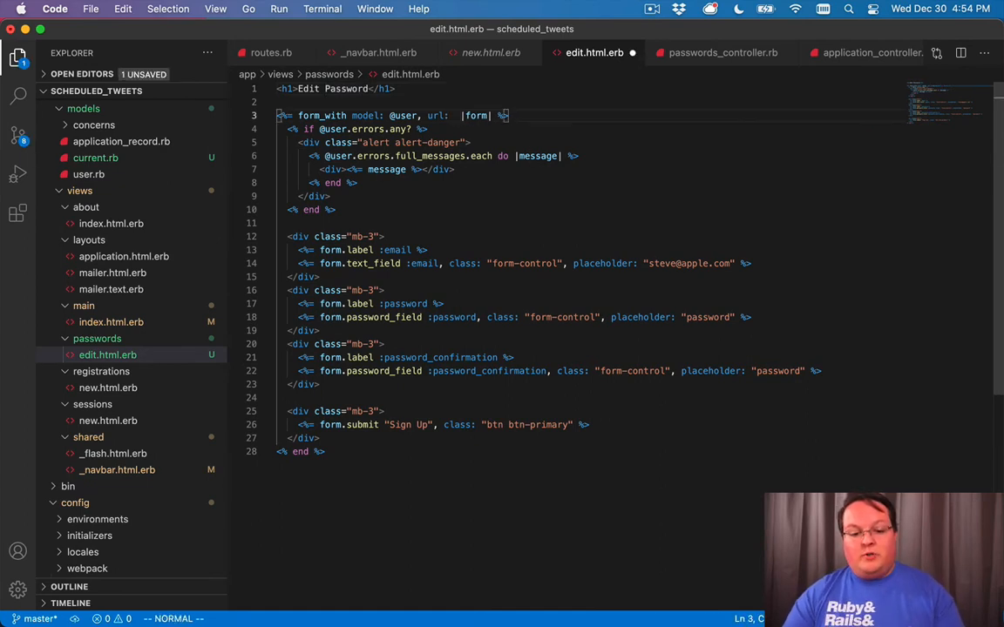
pyautogui.write('edit_password_path do')
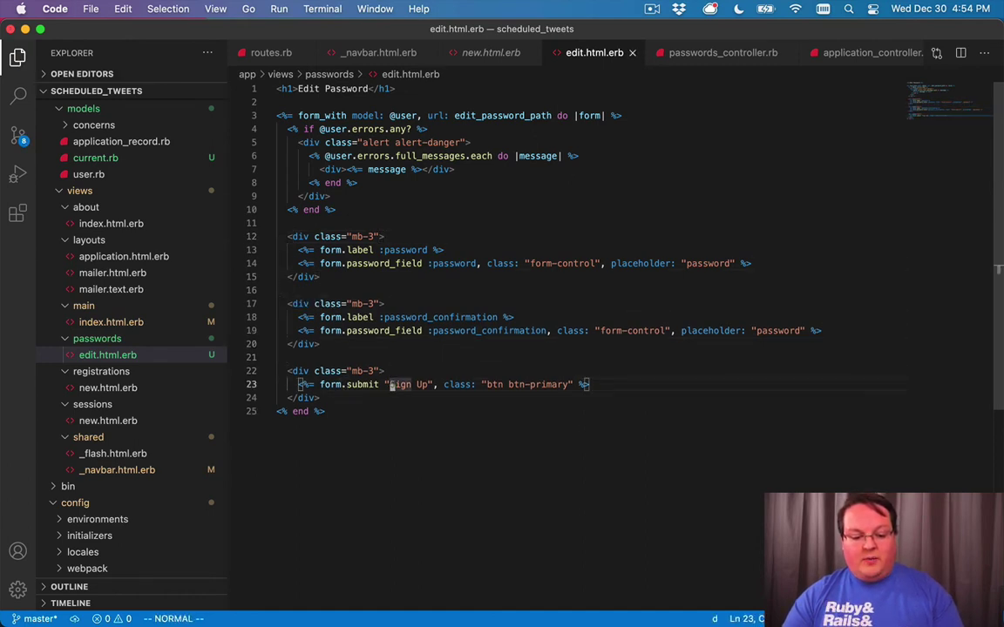
pyautogui.write('Update Password')
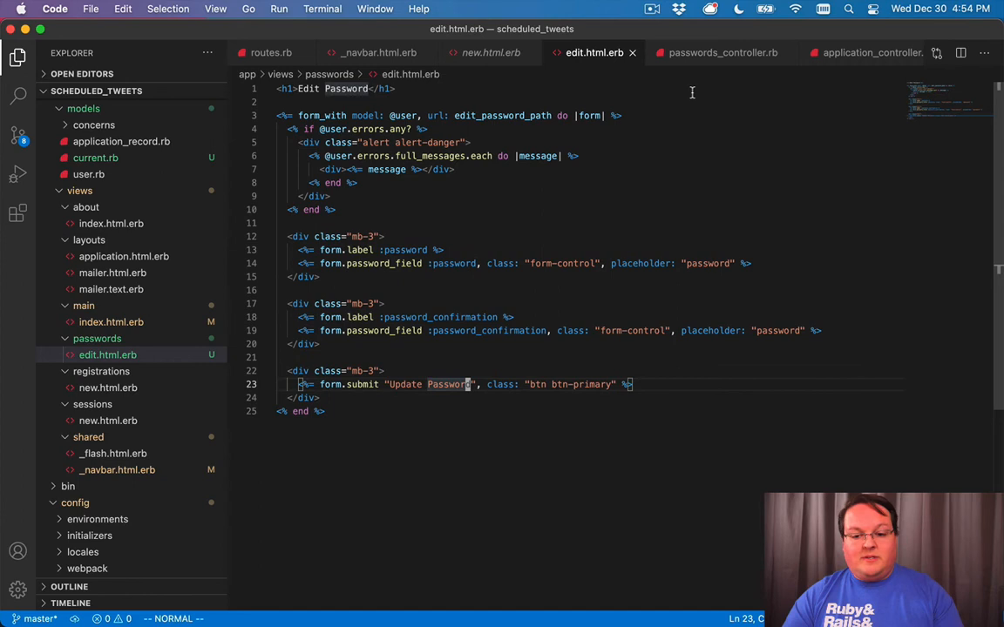
pyautogui.click(720, 53)
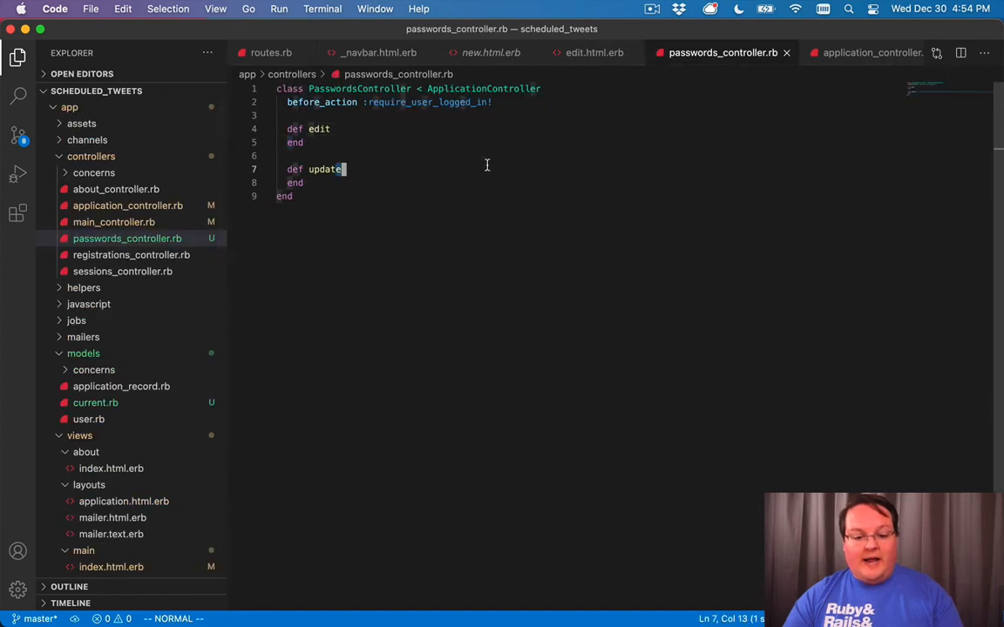
# - Make update call Current.user.update(password_params) and start a private password_params method
pyautogui.write('Current.user.update(')
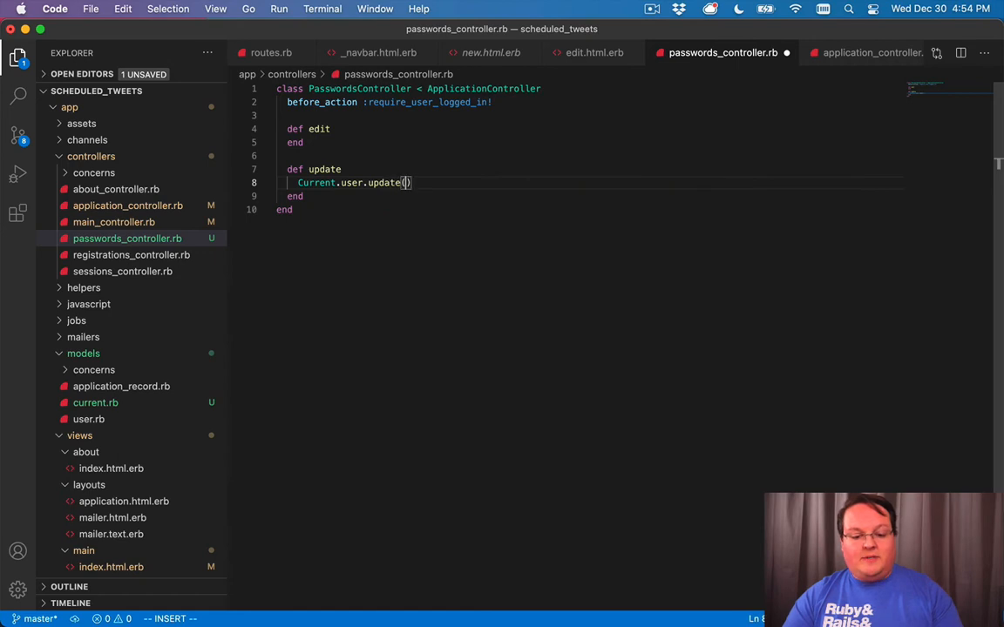
pyautogui.press('Escape')
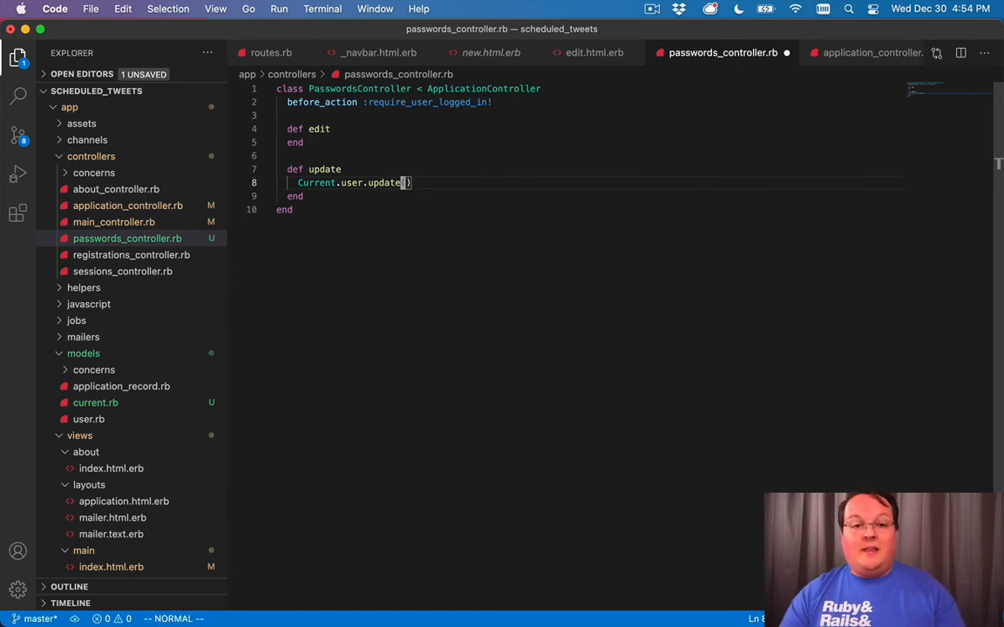
pyautogui.write('password_params')
pyautogui.write('def')
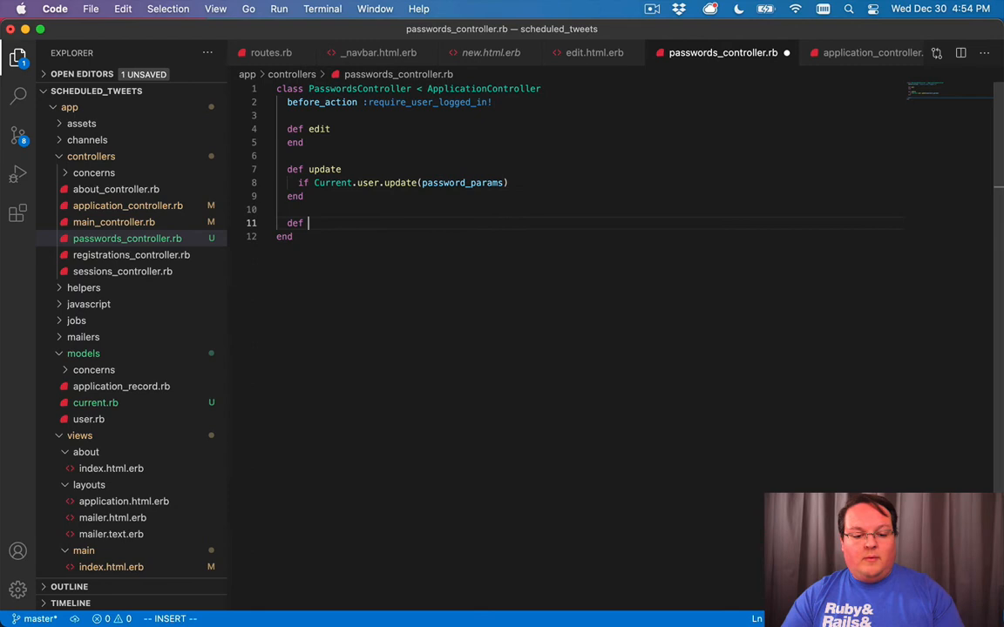
pyautogui.write('privat')
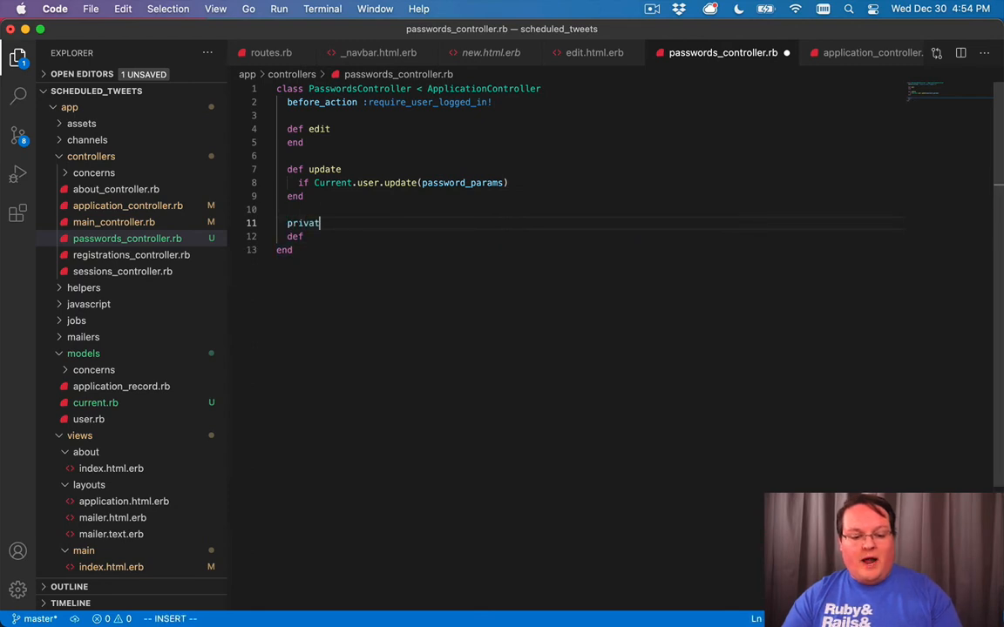
pyautogui.write('e')
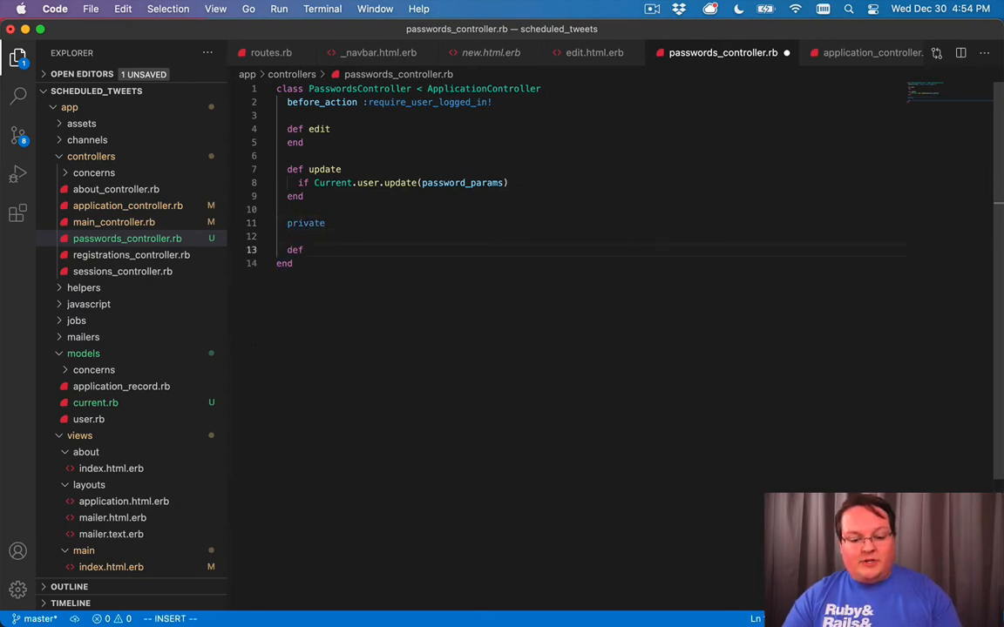
pyautogui.write('password_')
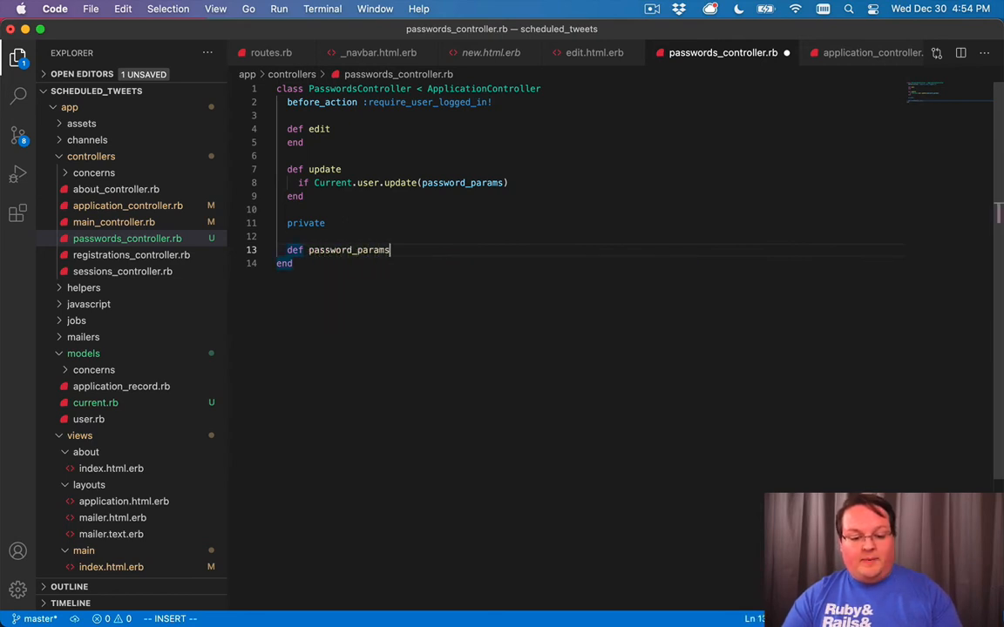
pyautogui.write('params.require(:user')
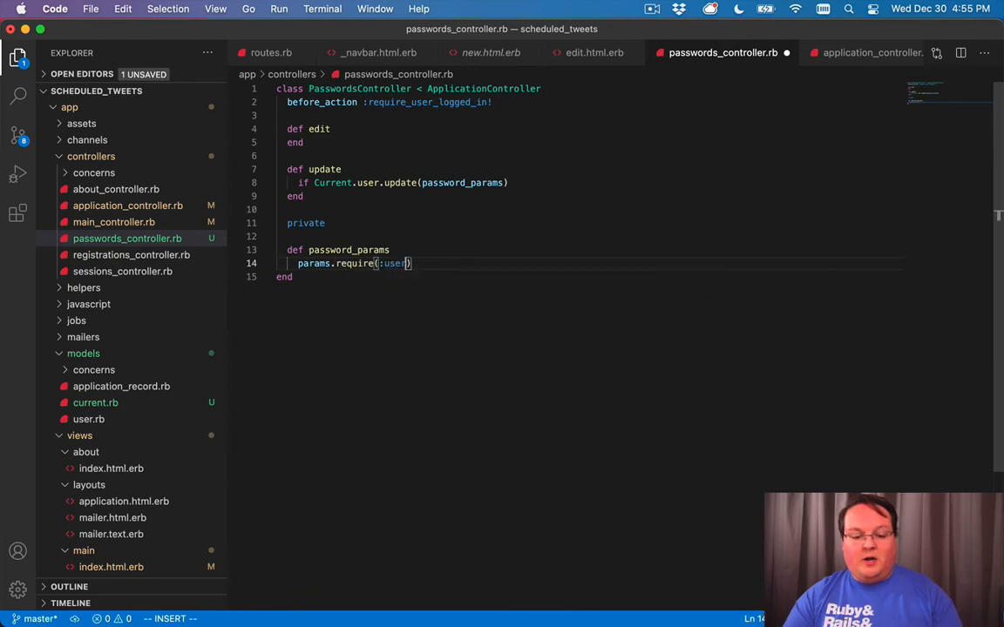
# - Complete password_params as params.require(:user).permit(:password, :password_confirmation)
pyautogui.click(857, 53)
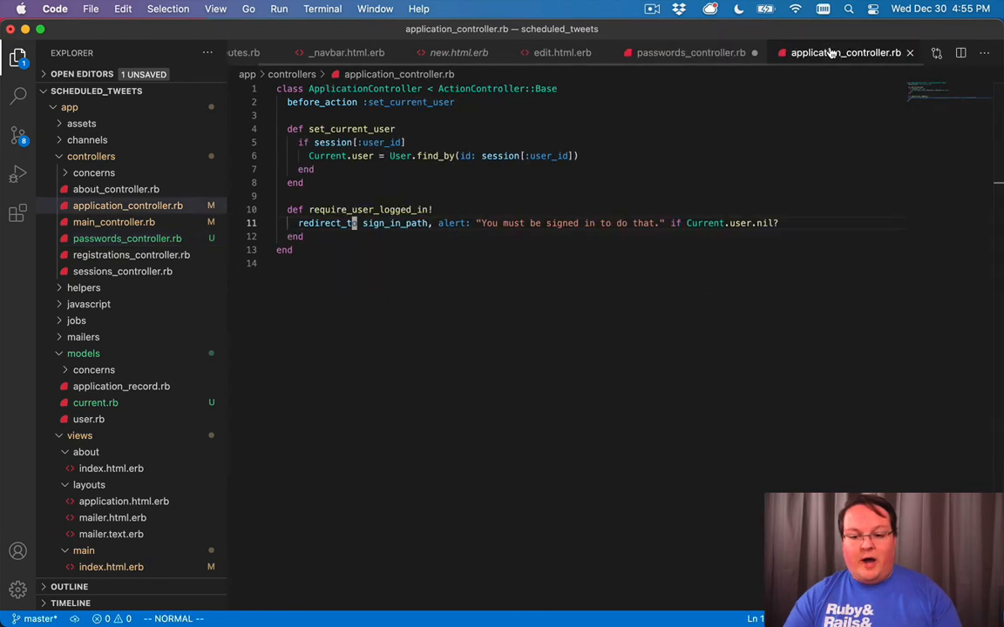
pyautogui.click(558, 52)
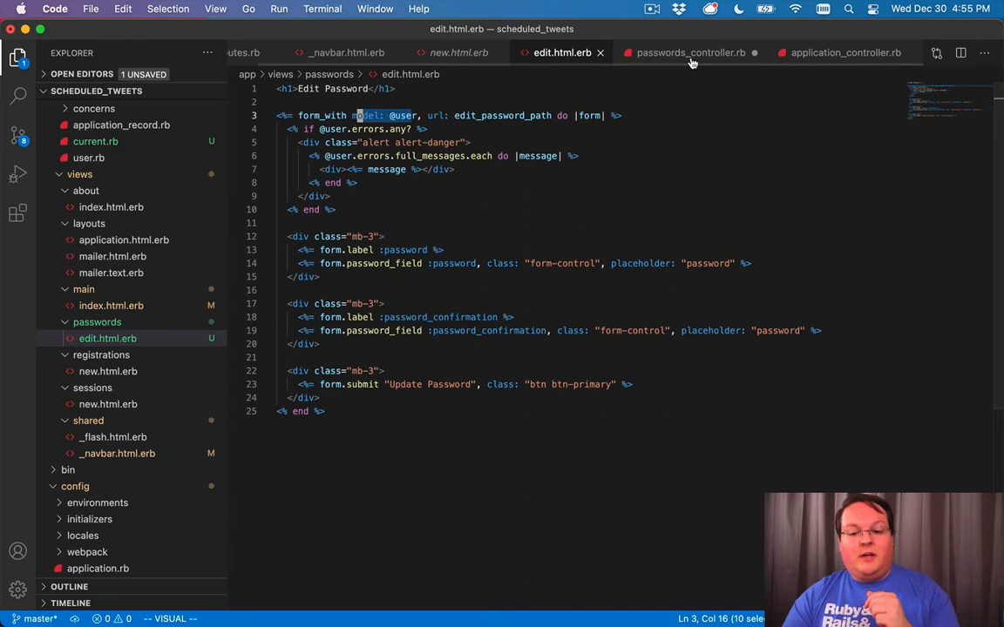
pyautogui.click(690, 52)
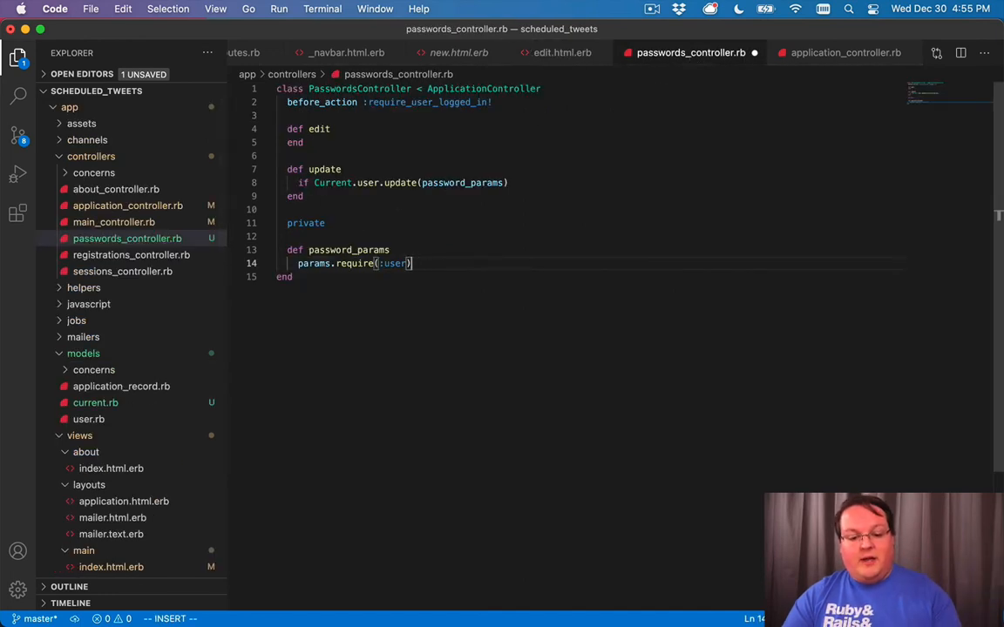
pyautogui.write('.permit(:para')
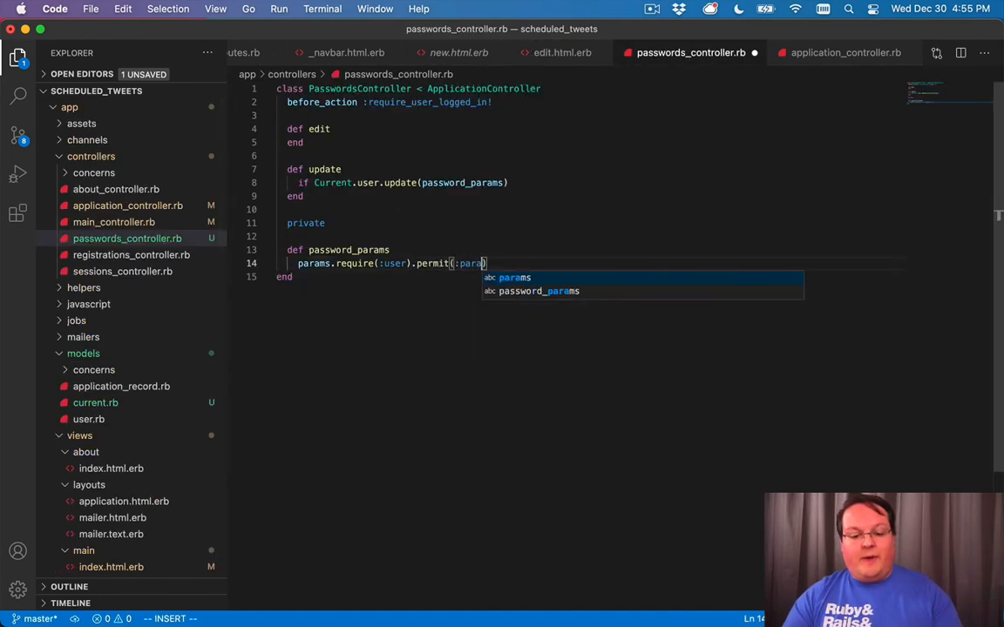
pyautogui.write('password, :pas')
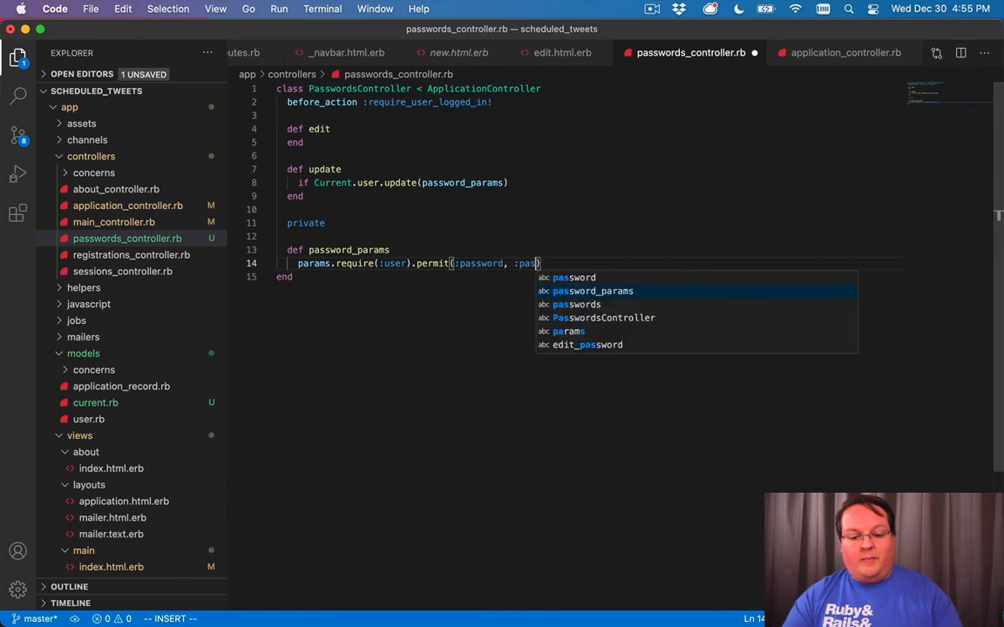
pyautogui.write('sword_confirmation')
pyautogui.write('end')
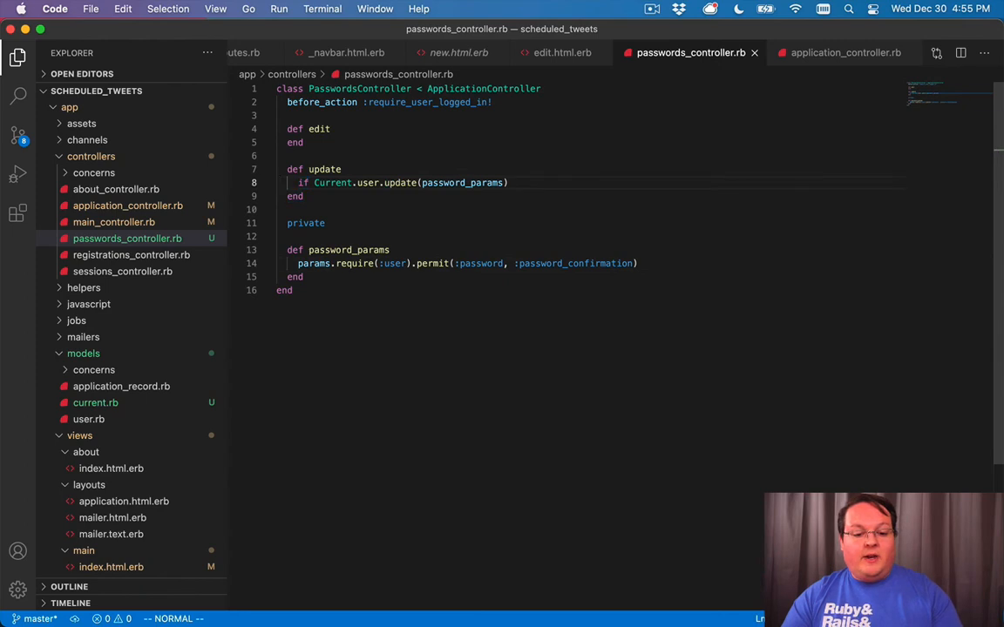
# - Write redirect_to root_path, notice: "Password updated!" with an else branch rendering :edit
pyautogui.write('elseeen')
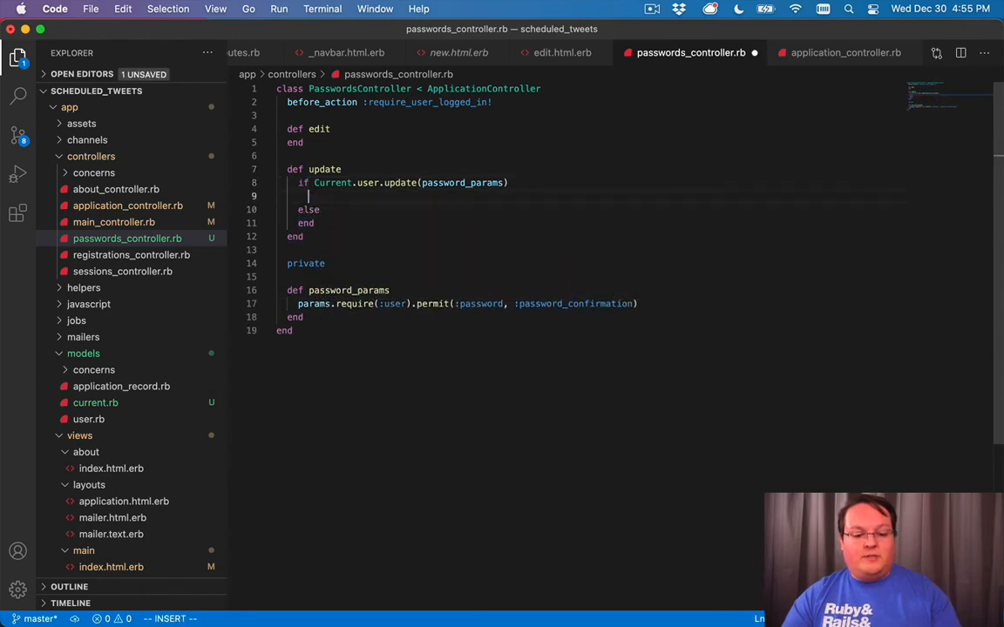
pyautogui.write('render :edit')
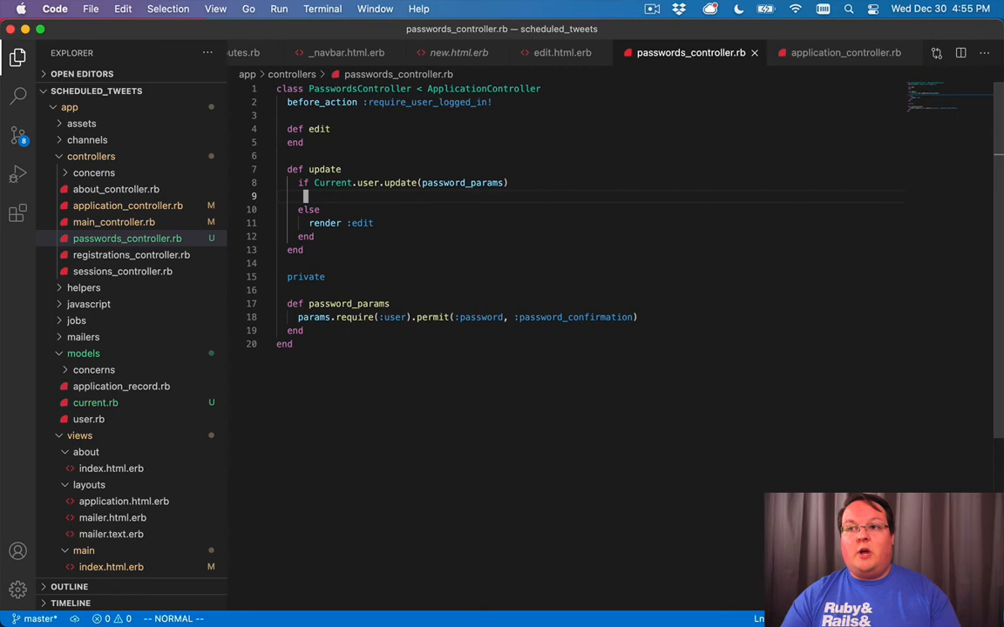
pyautogui.write('redirect_to root')
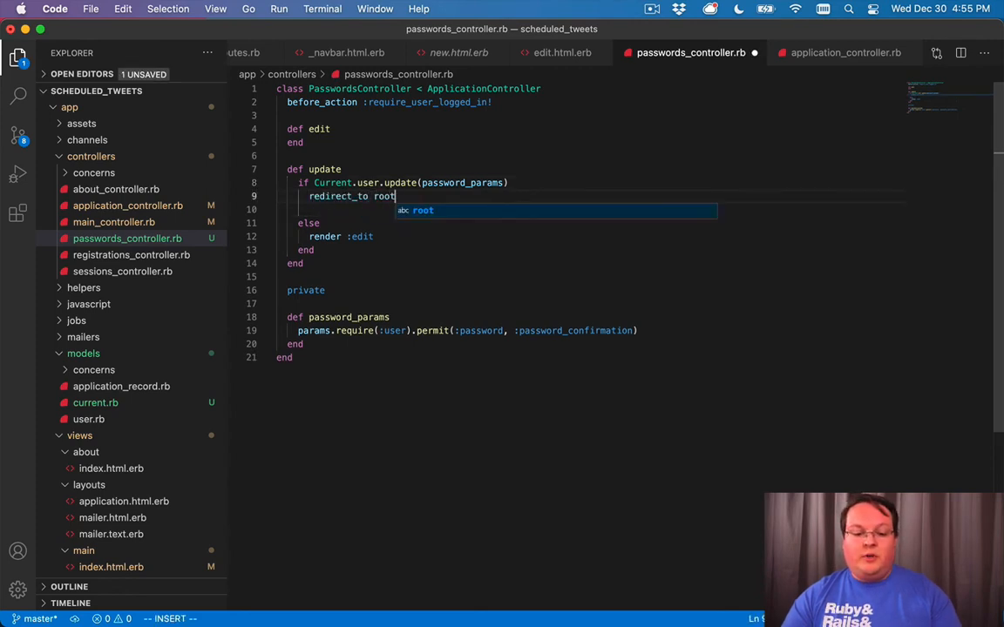
pyautogui.write('_path, notice:')
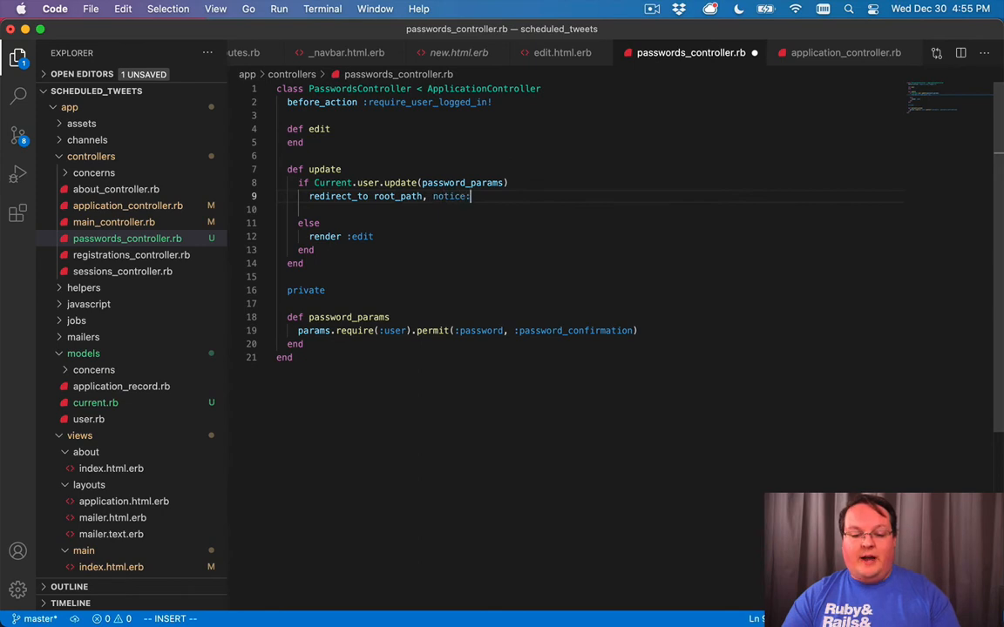
pyautogui.write('"Password updated"')
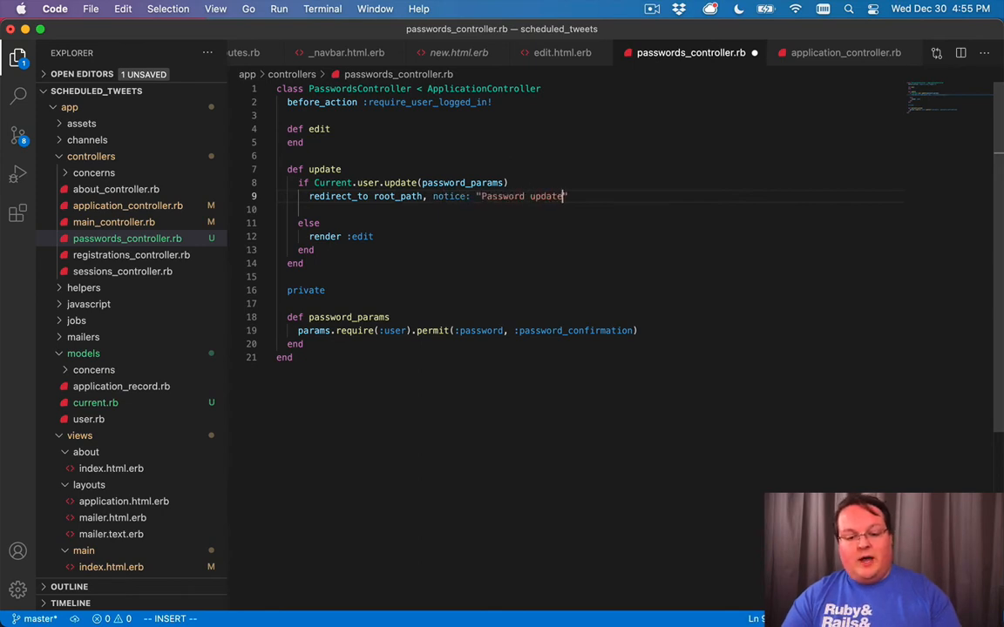
pyautogui.press('Cmd+Tab')
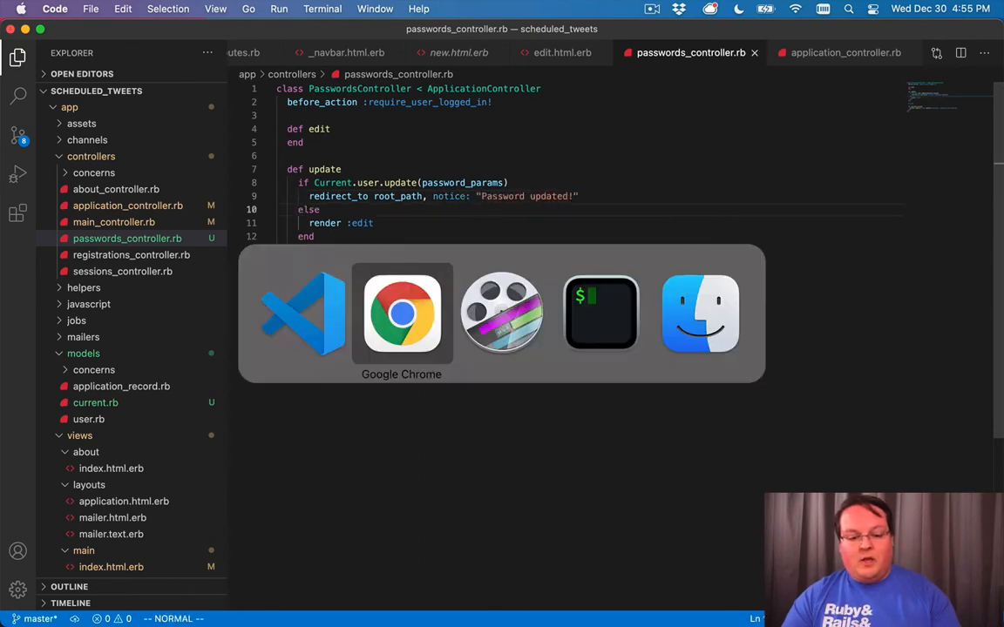
pyautogui.click(401, 314)
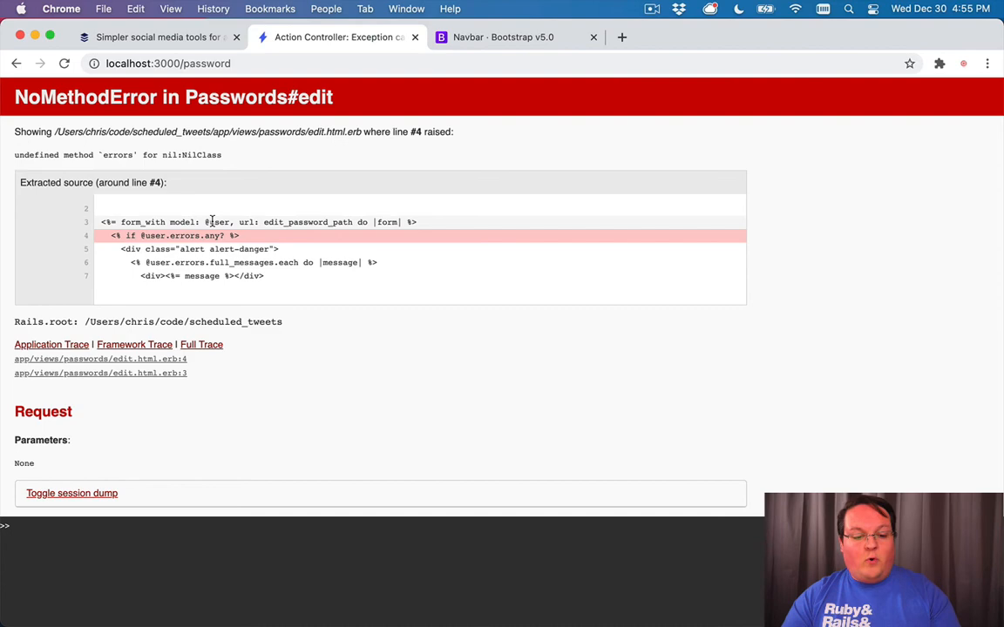
pyautogui.doubleClick(220, 223)
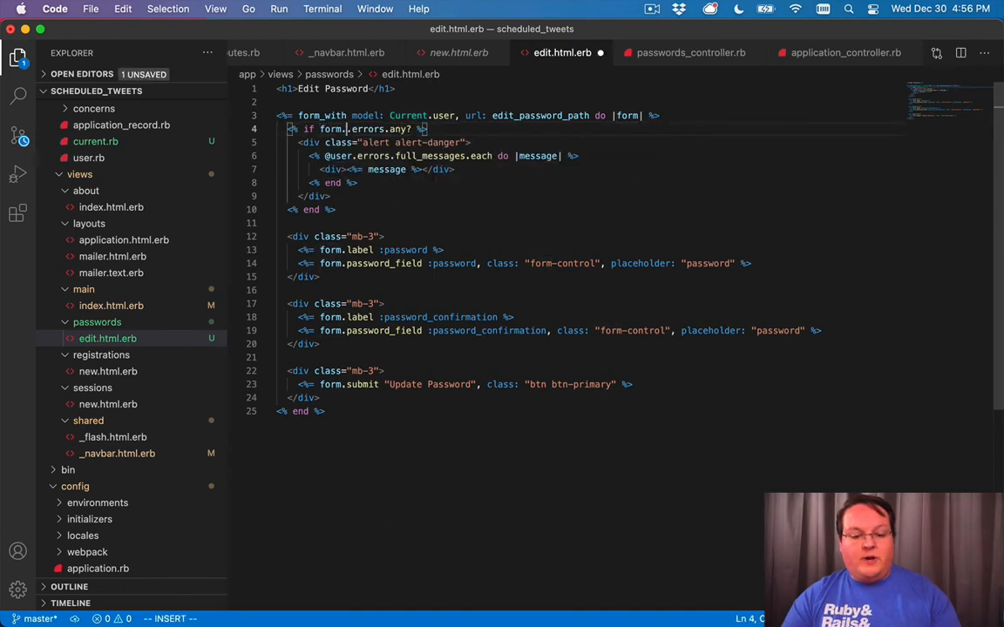
# - Change the edit view's check to form.object.errors, matching the registrations form
pyautogui.write('object.errors.any? %>')
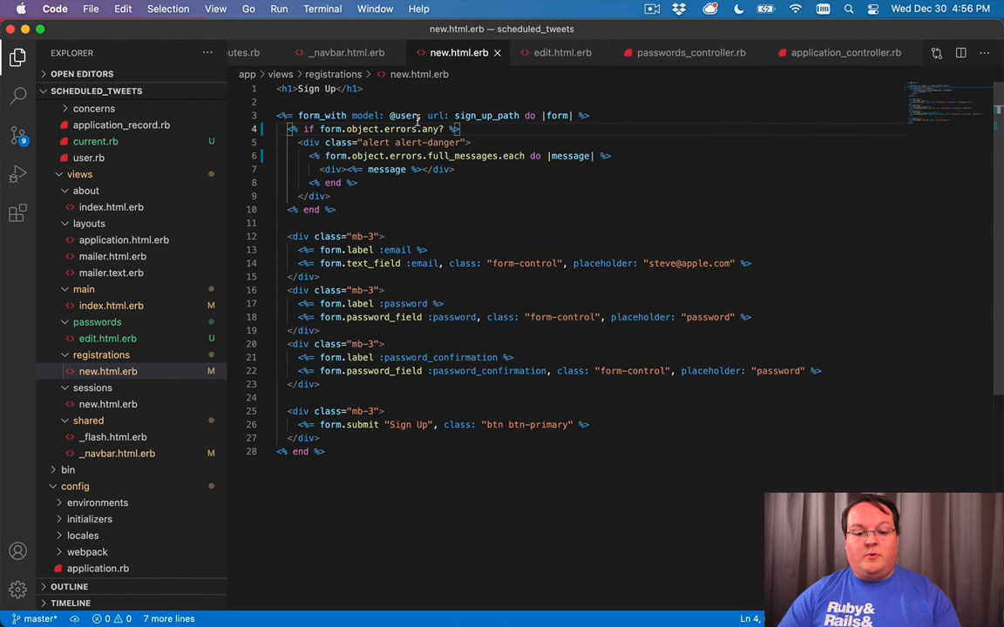
pyautogui.doubleClick(404, 115)
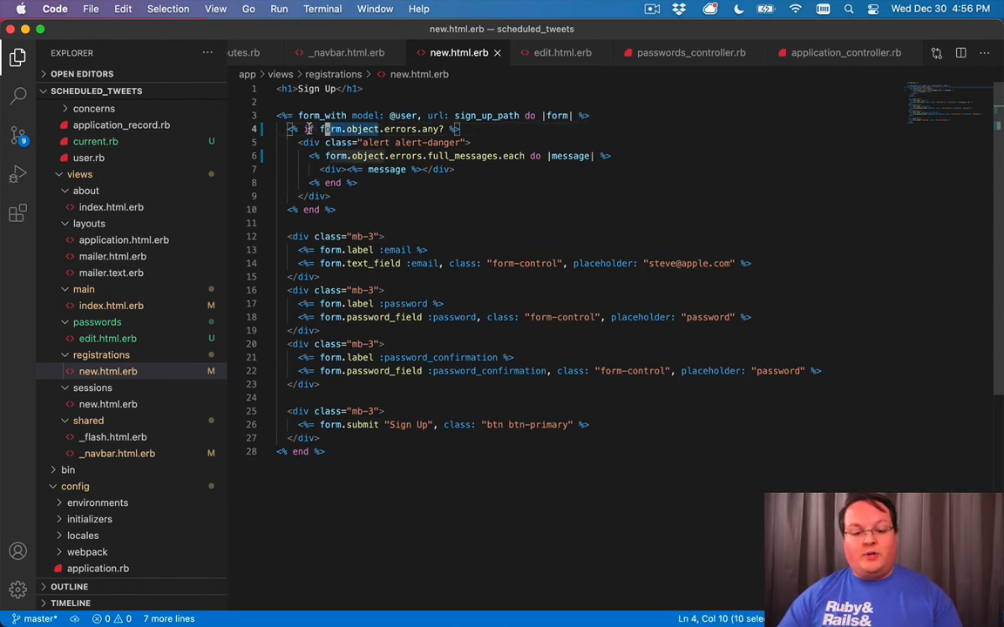
pyautogui.press('cmd+tab')
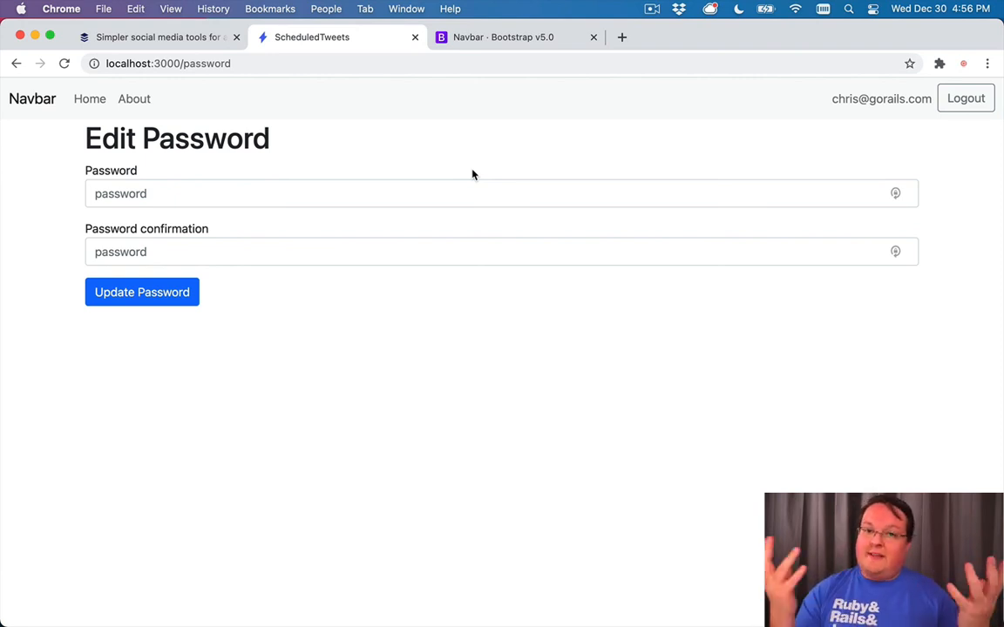
# - Submit mismatched passwords, then matching ones to reach home with the Password updated! notice
pyautogui.click(282, 193)
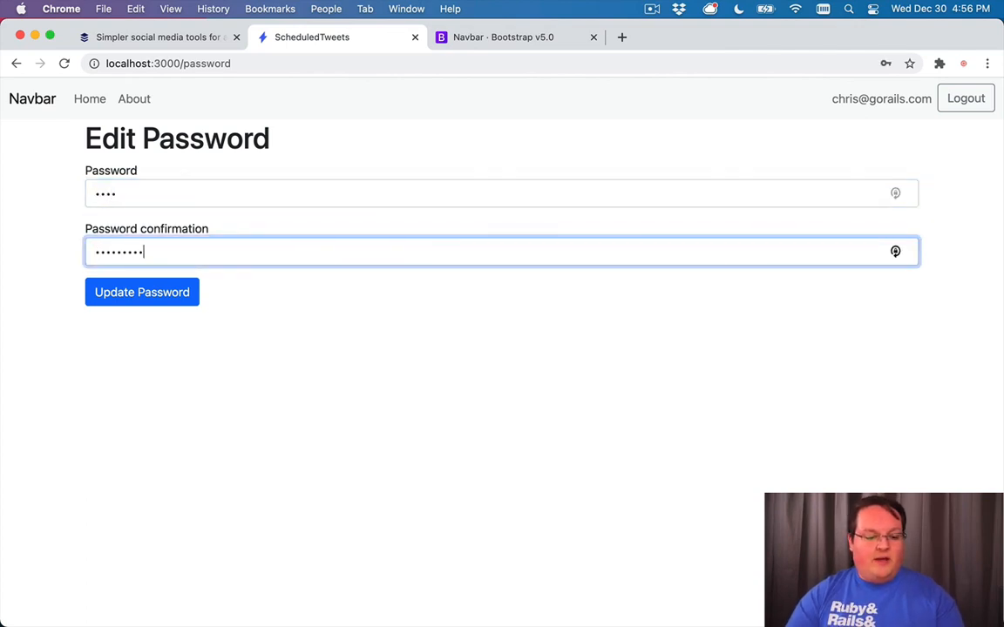
pyautogui.click(141, 293)
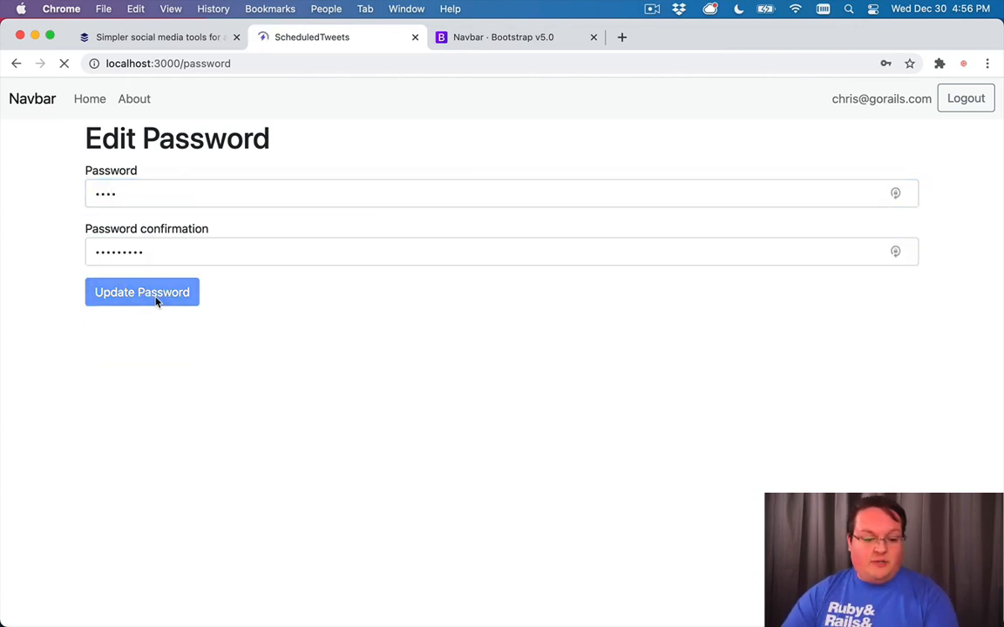
pyautogui.click(141, 293)
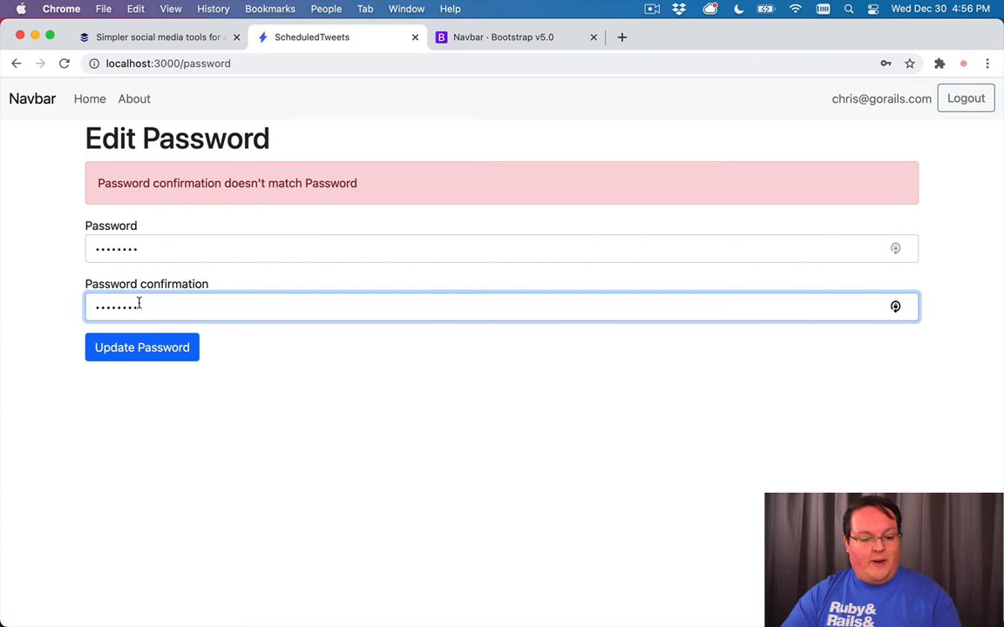
pyautogui.click(141, 347)
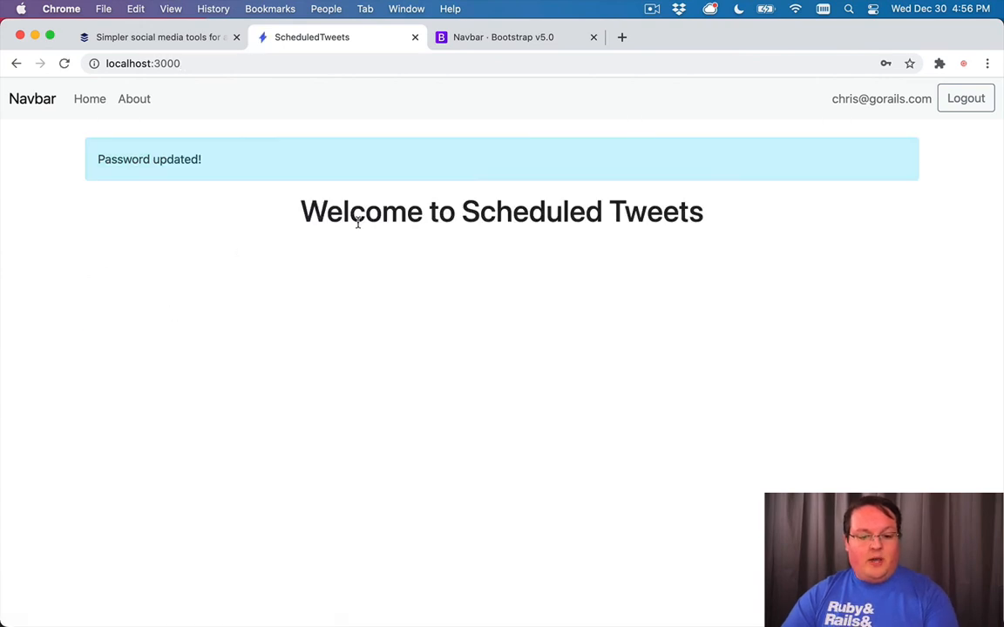
pyautogui.moveTo(248, 175)
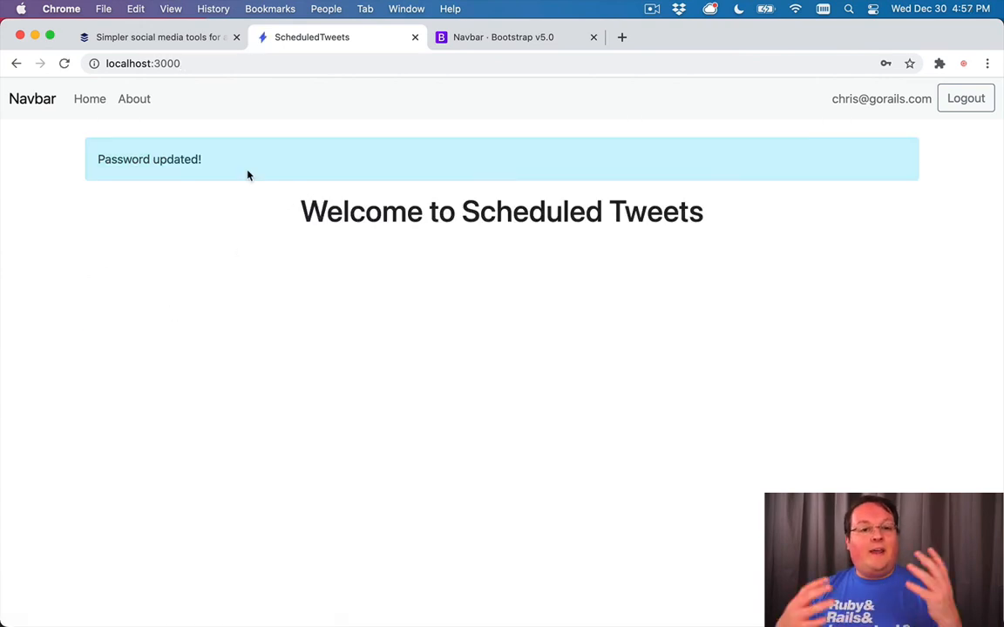